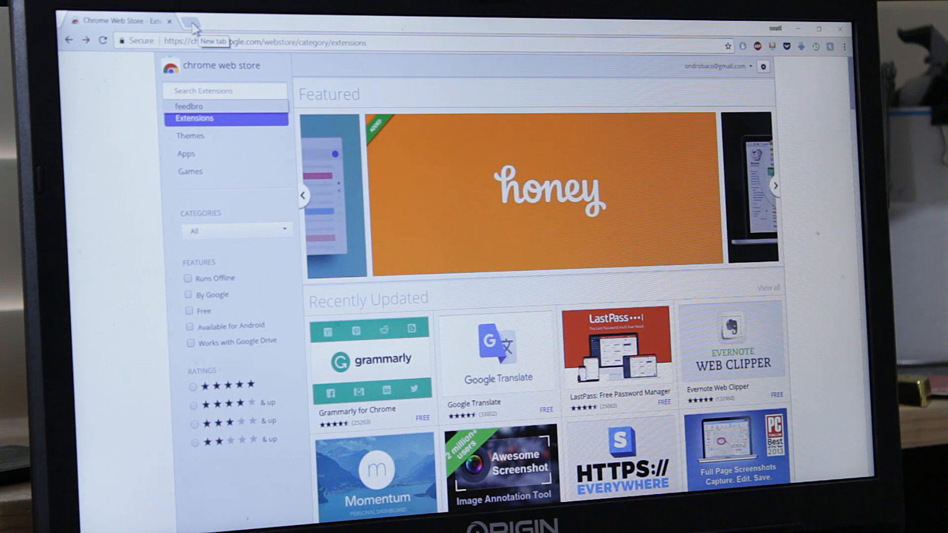
# Step: Search 'firefox feedbro' in a new tab and load the Feedbro add-on result
pyautogui.click(193, 23)
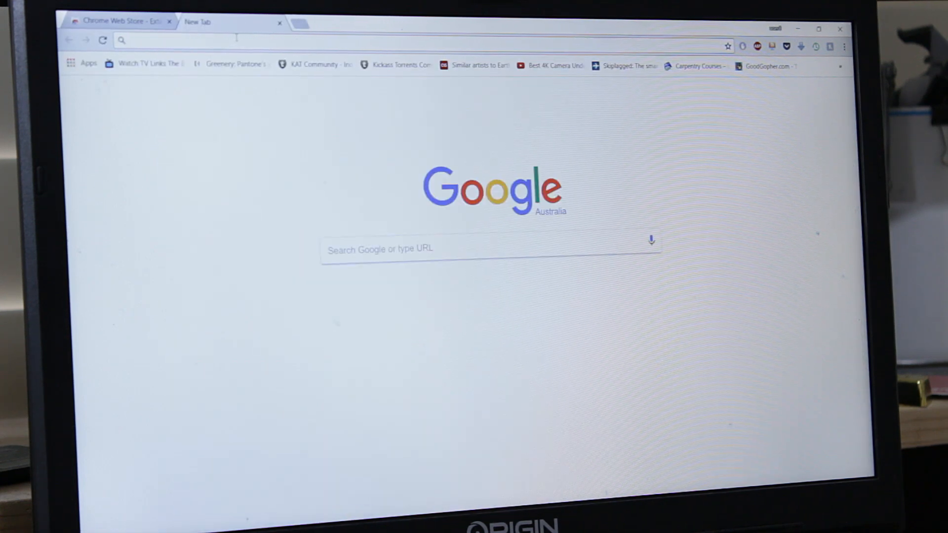
pyautogui.write('firec')
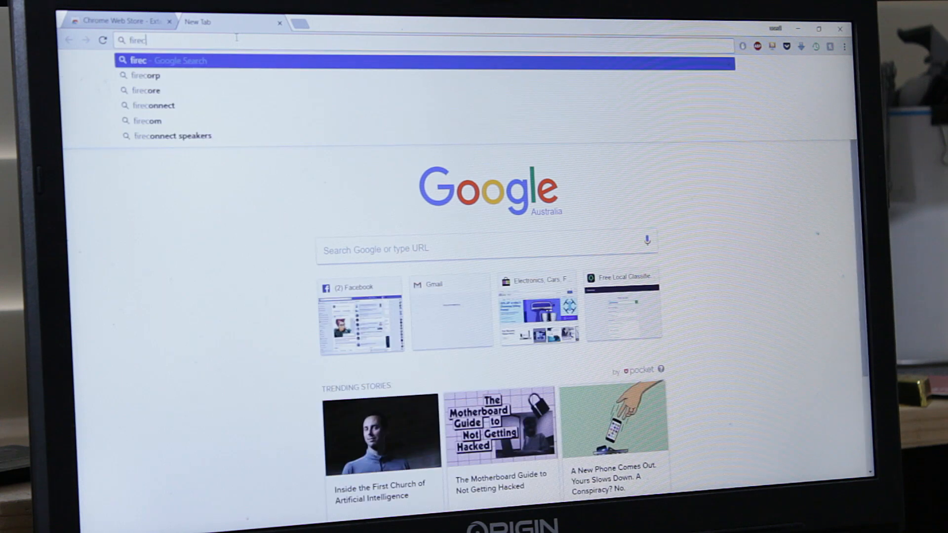
pyautogui.write('firefox feedback')
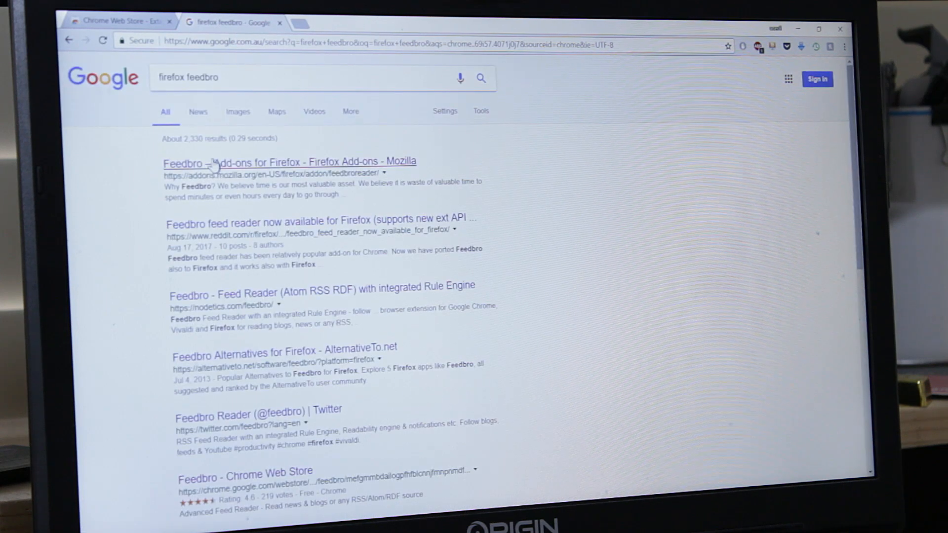
pyautogui.click(290, 162)
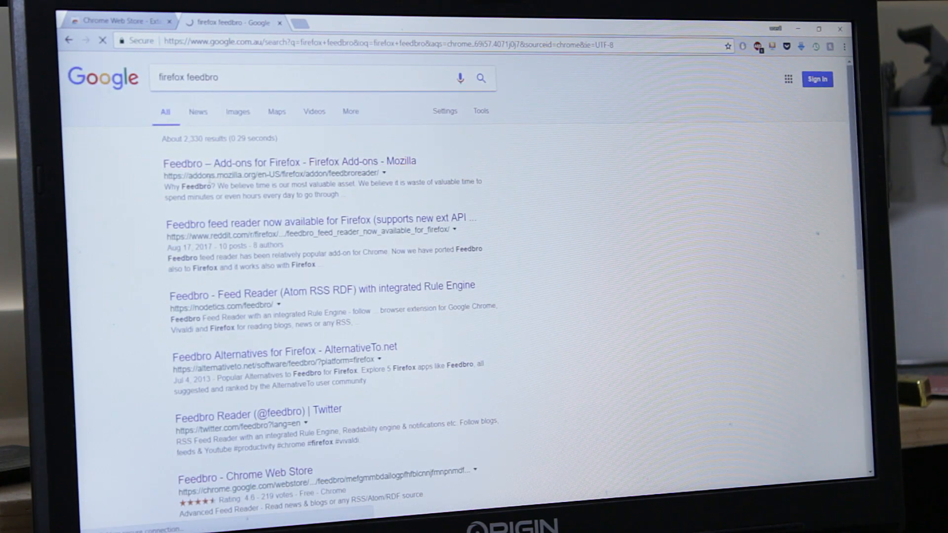
pyautogui.click(289, 162)
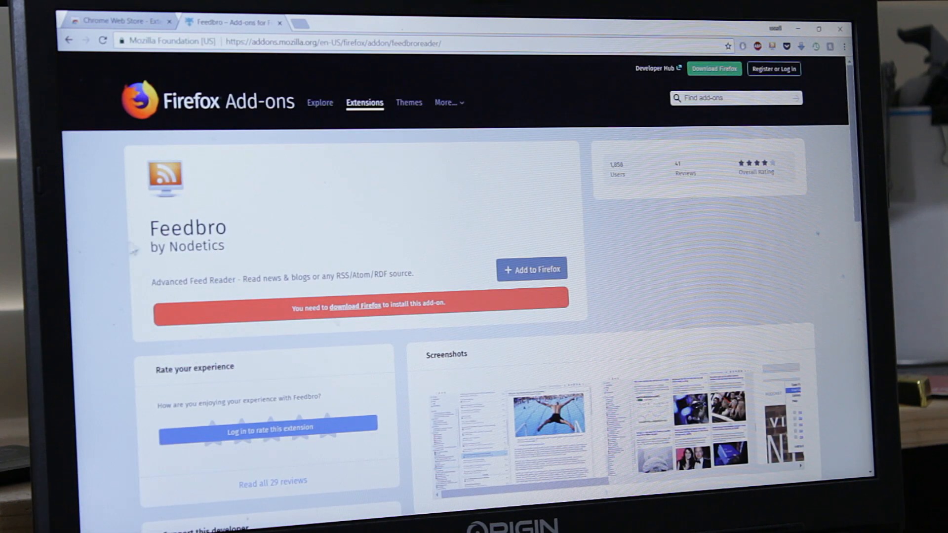
pyautogui.doubleClick(187, 228)
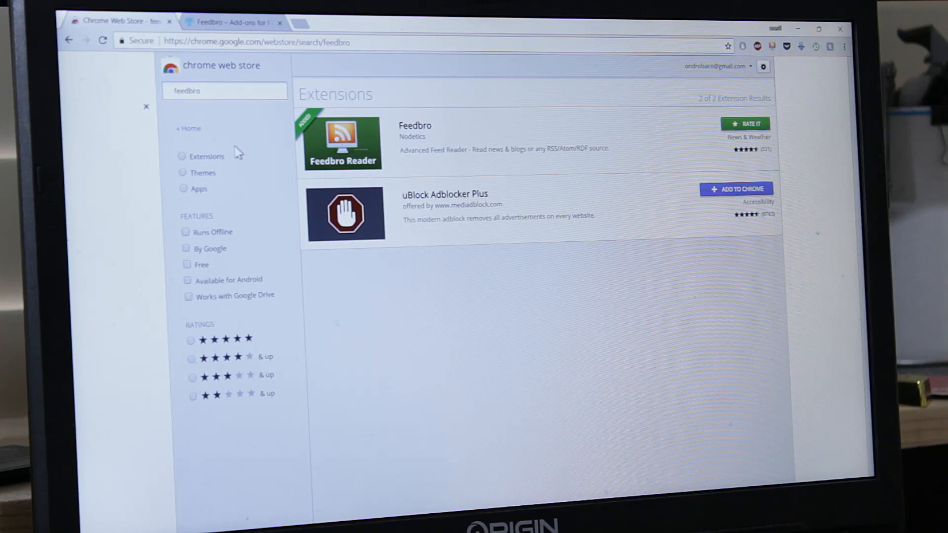
pyautogui.moveTo(551, 145)
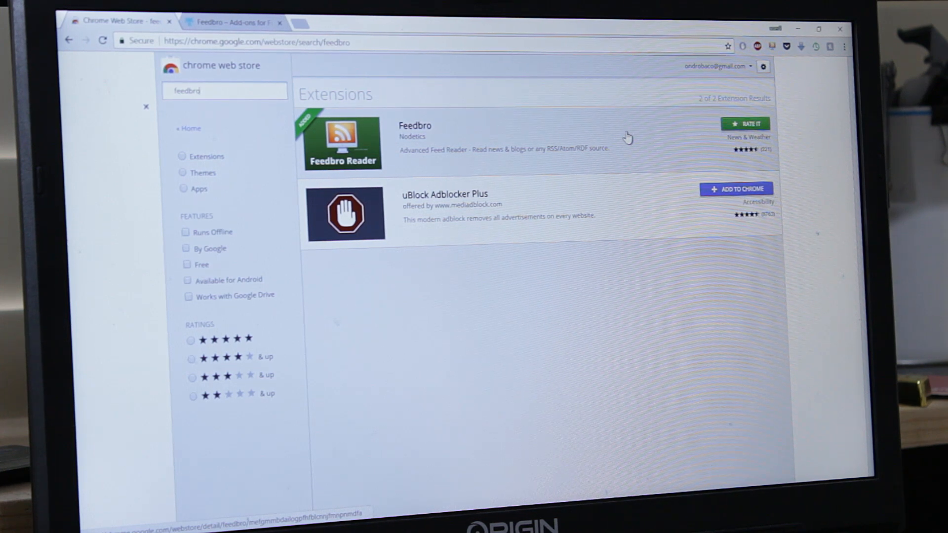
pyautogui.moveTo(772, 47)
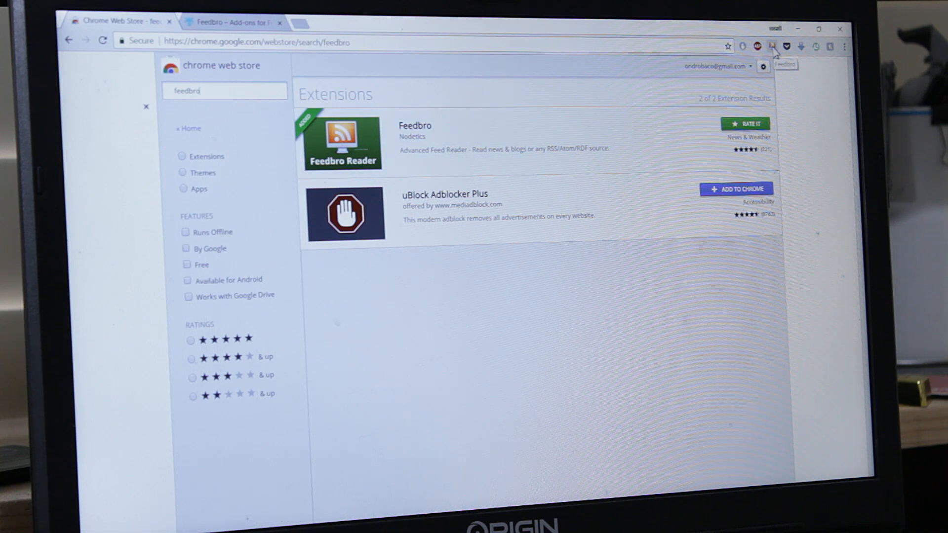
# Step: Launch the Feedbro feed reader from its toolbar icon's quick actions
pyautogui.click(773, 47)
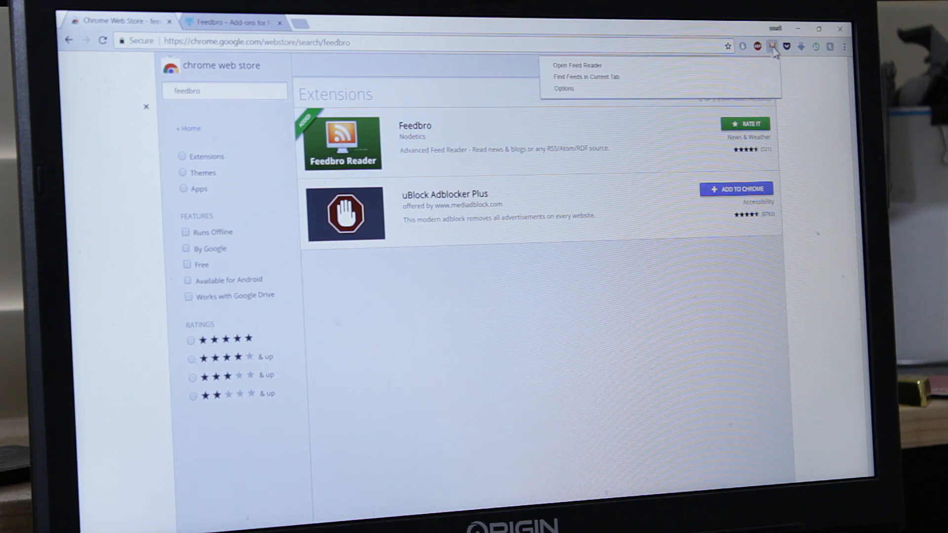
pyautogui.moveTo(577, 65)
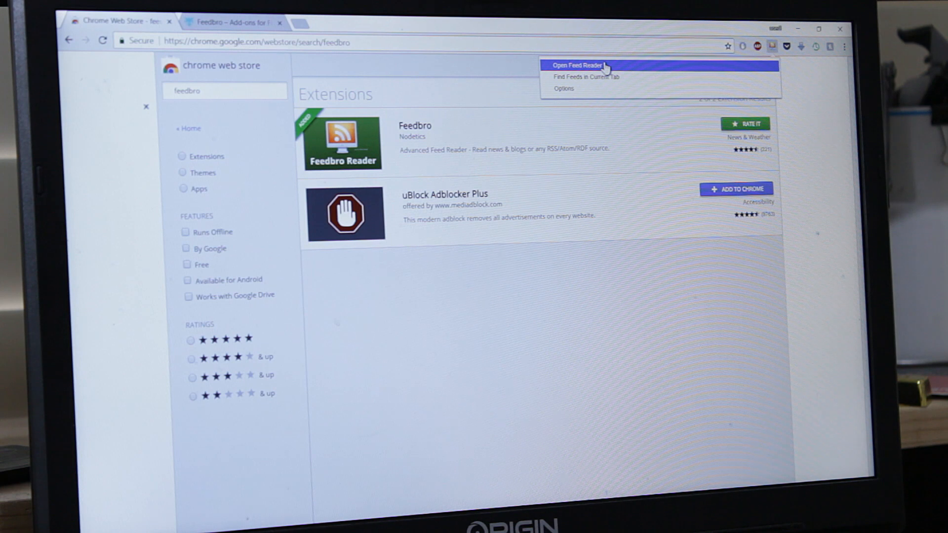
pyautogui.click(578, 65)
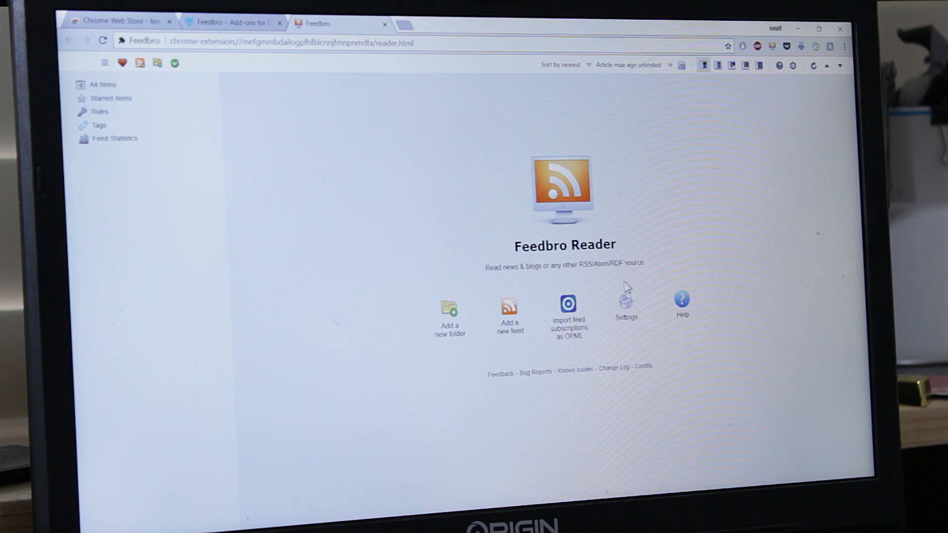
pyautogui.moveTo(453, 140)
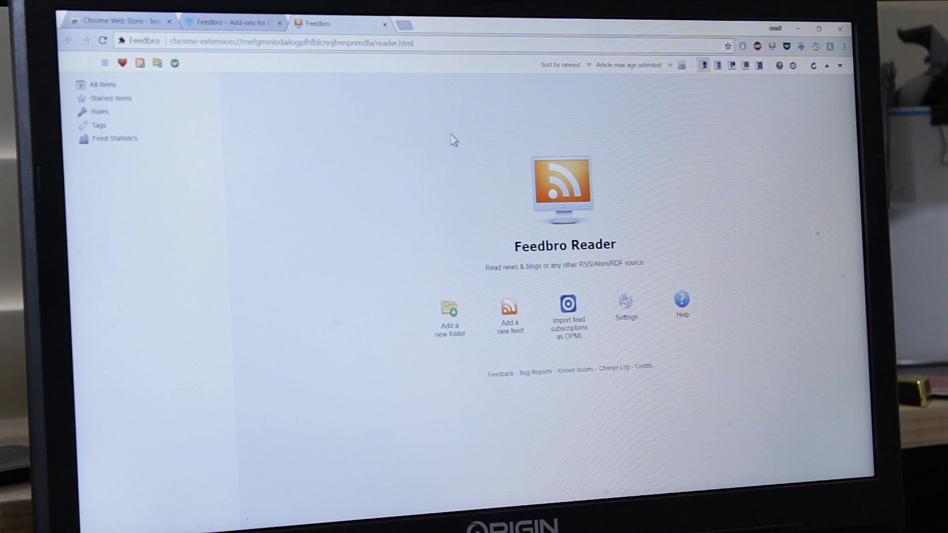
pyautogui.moveTo(411, 36)
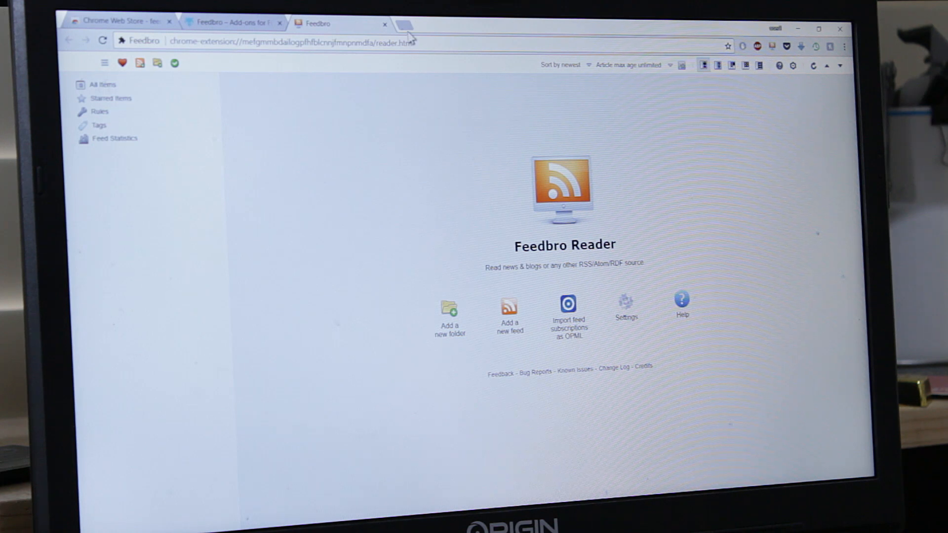
pyautogui.moveTo(406, 27)
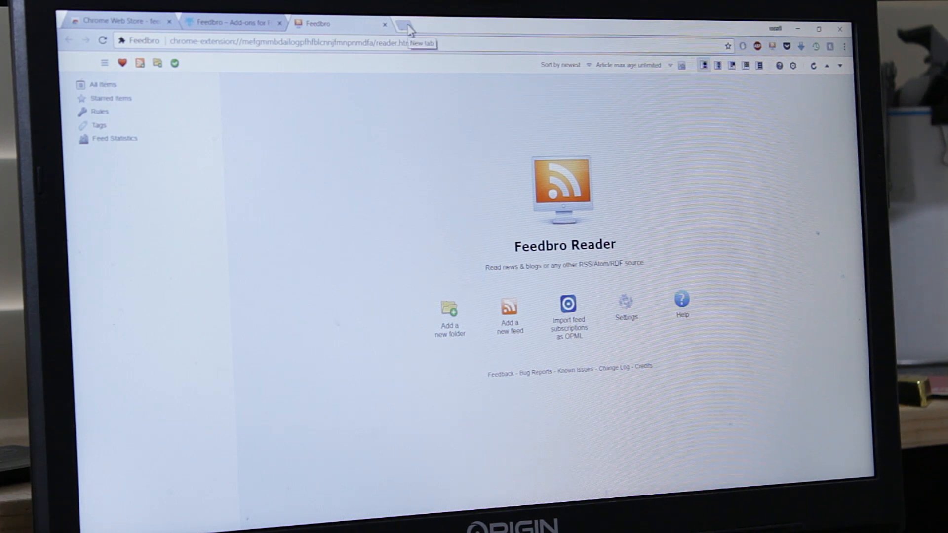
# Step: Load youtube.com in a new tab and scroll through the full sidebar Subscriptions list
pyautogui.click(410, 23)
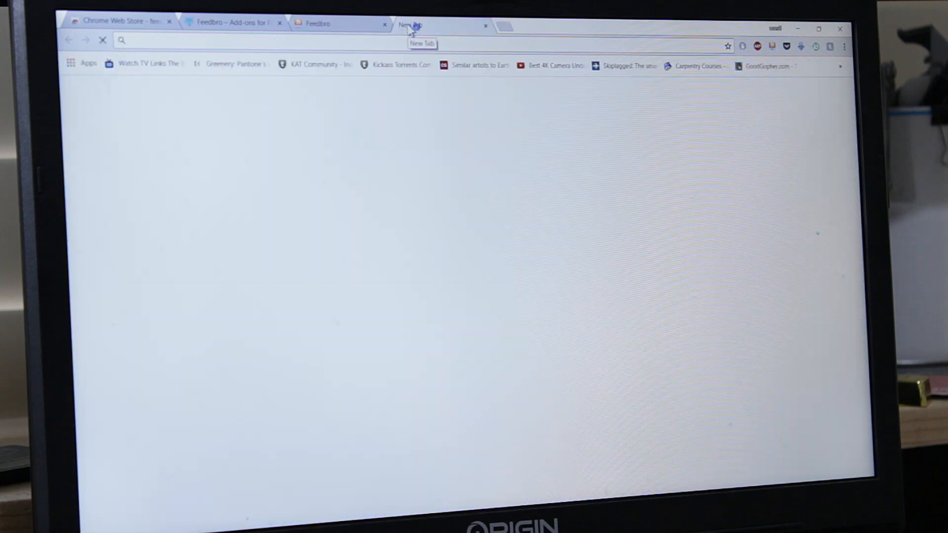
pyautogui.write('youtube.com')
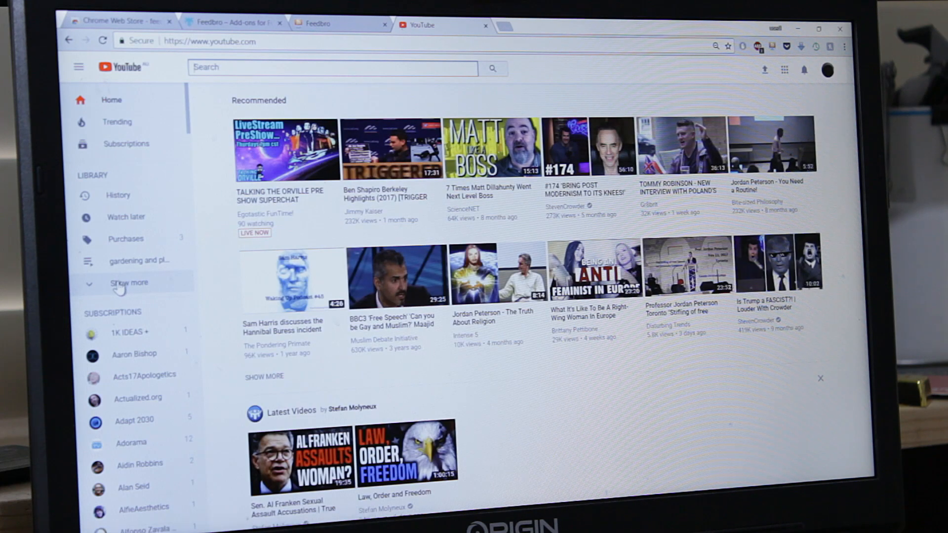
pyautogui.click(128, 282)
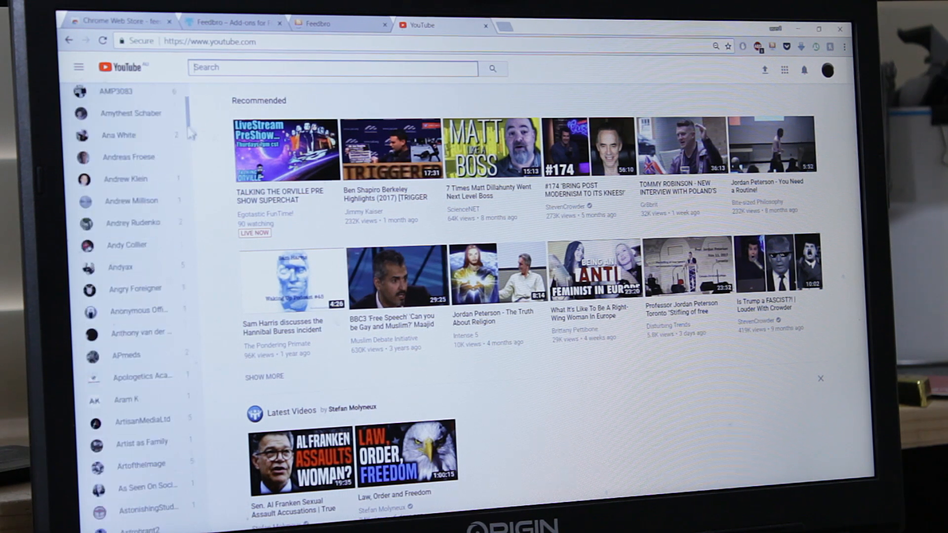
pyautogui.scroll(-3)
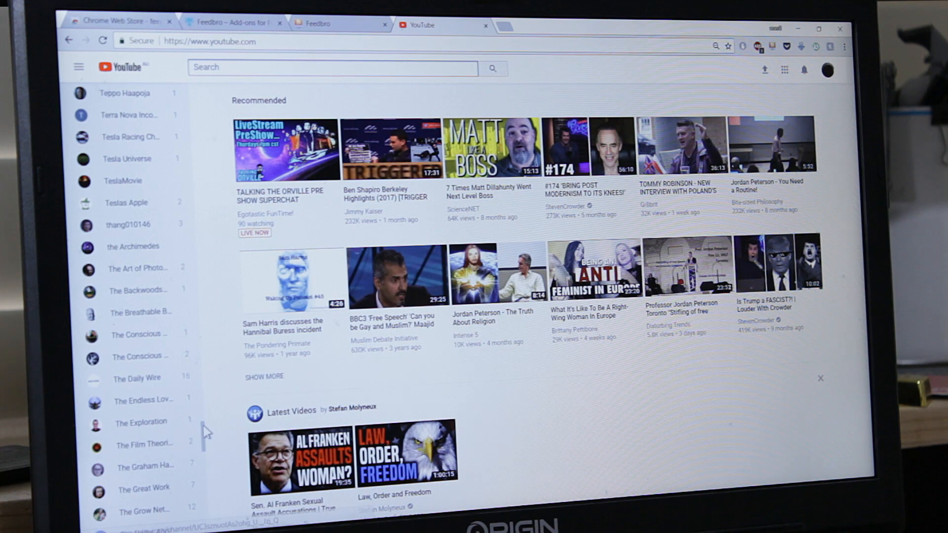
pyautogui.scroll(-3)
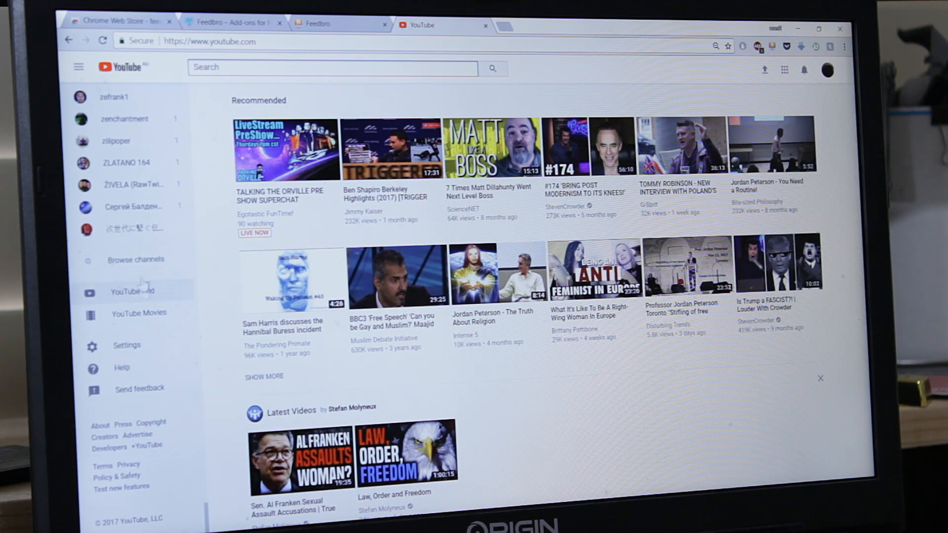
pyautogui.moveTo(136, 261)
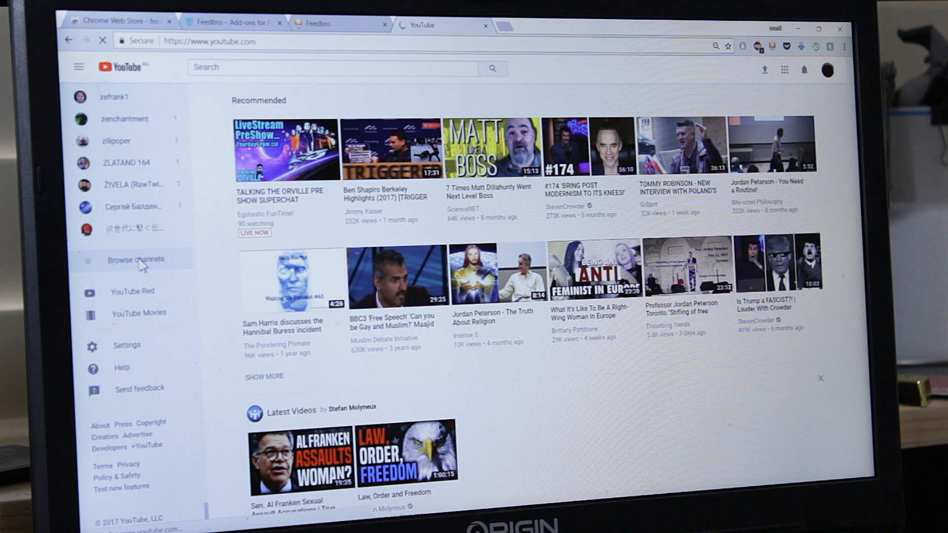
# Step: From the Subscription manager page, download the subscriptions export file for RSS readers
pyautogui.click(136, 260)
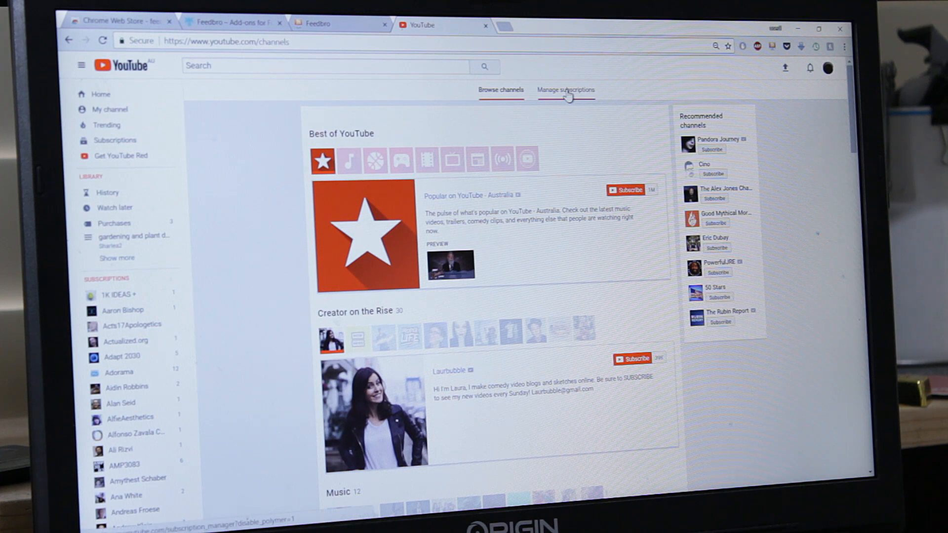
pyautogui.moveTo(569, 85)
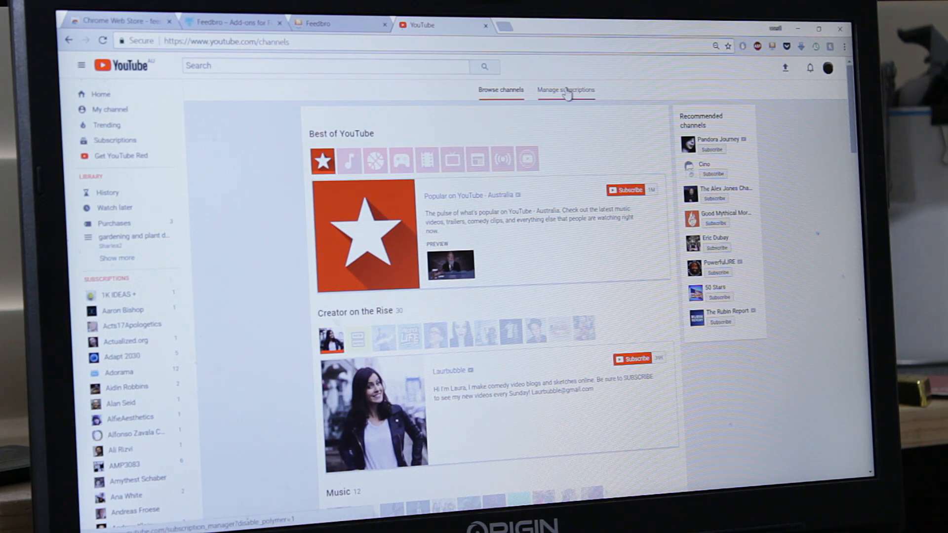
pyautogui.click(566, 90)
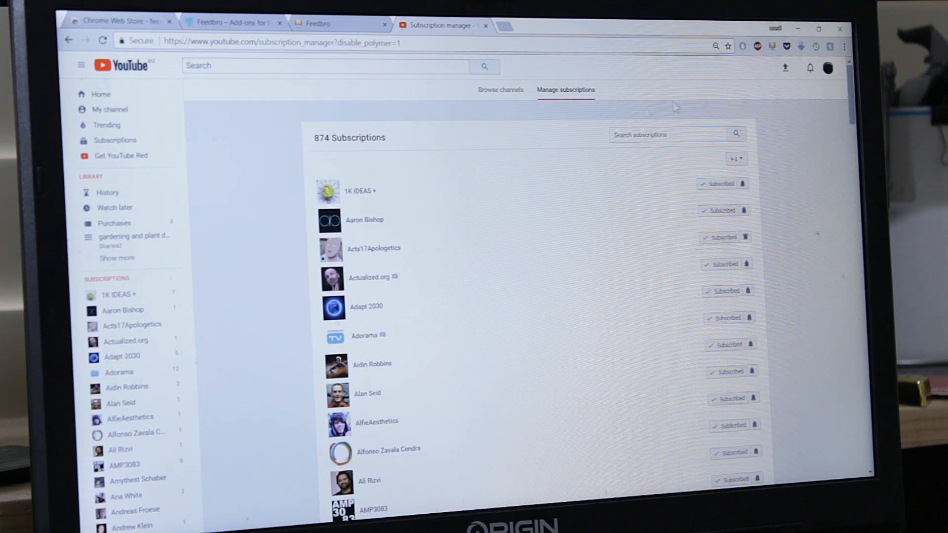
pyautogui.moveTo(833, 101)
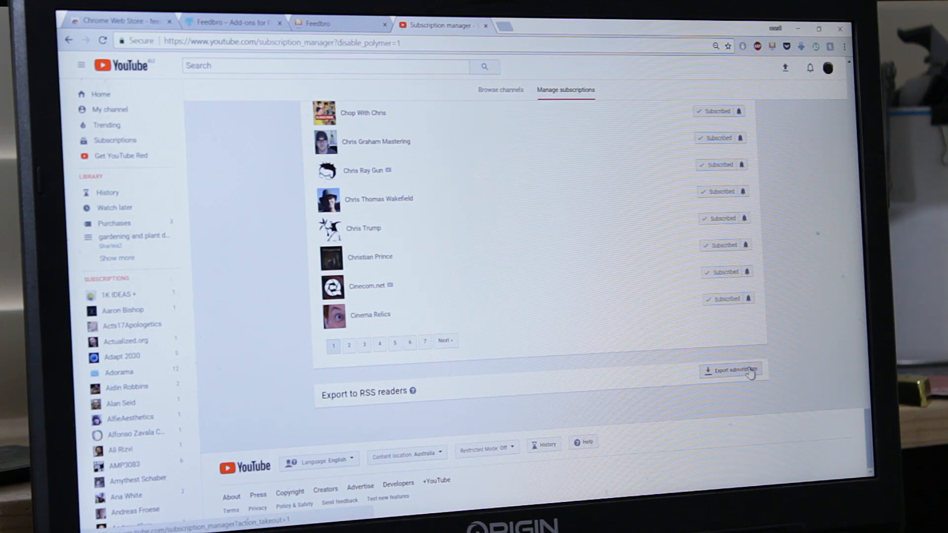
pyautogui.click(732, 371)
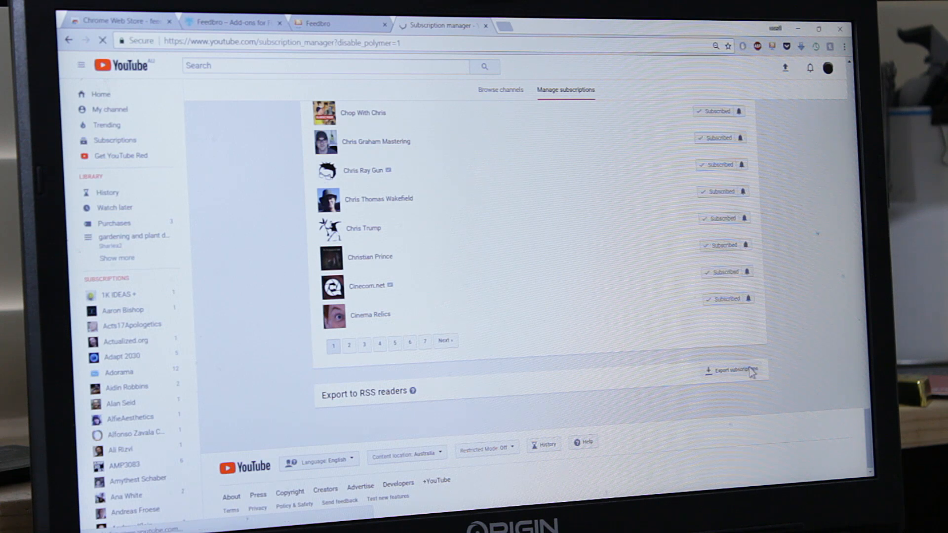
pyautogui.click(732, 369)
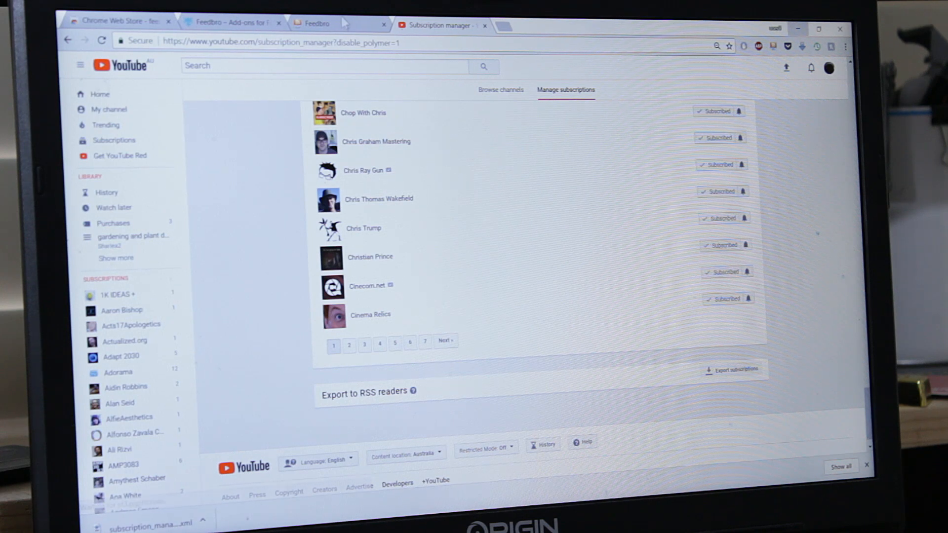
# Step: Return to the Feedbro tab and bring up its options page via the gear icon
pyautogui.click(312, 24)
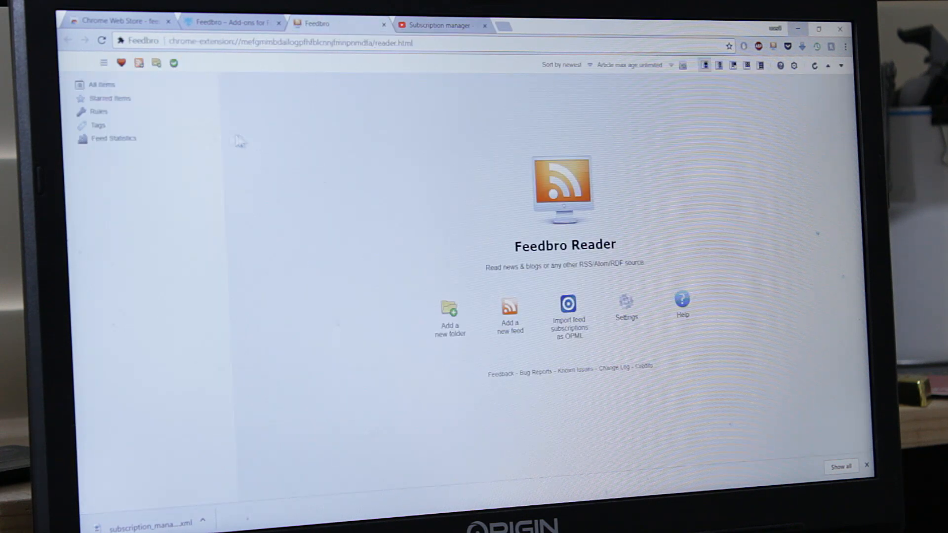
pyautogui.moveTo(308, 145)
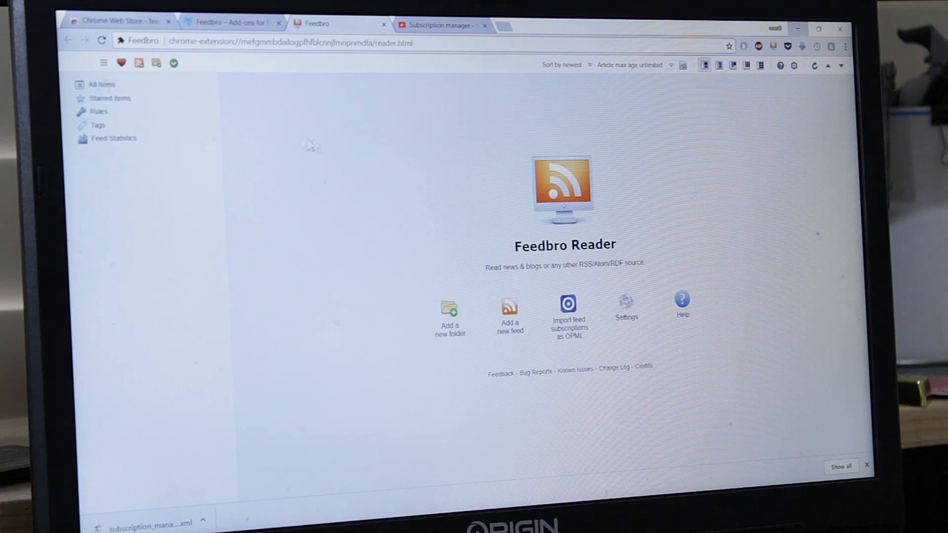
pyautogui.moveTo(541, 131)
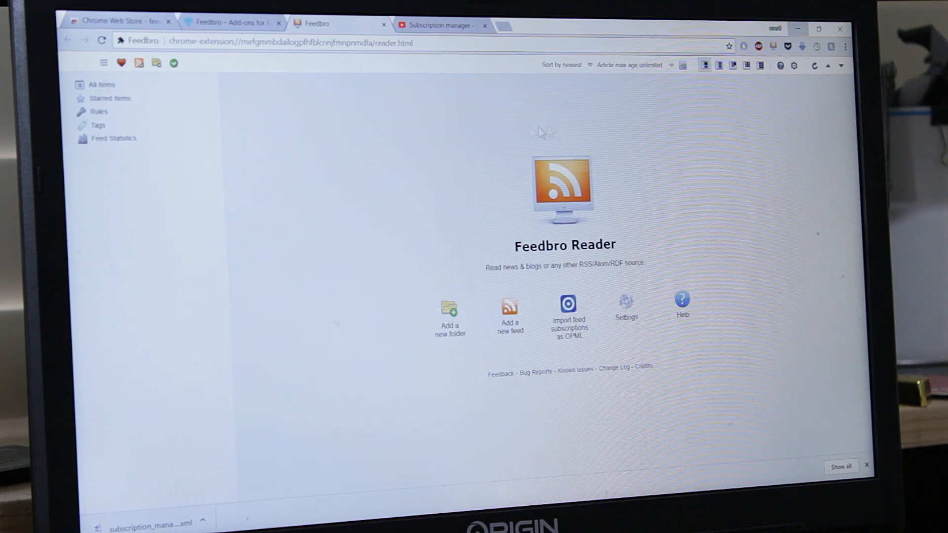
pyautogui.moveTo(795, 65)
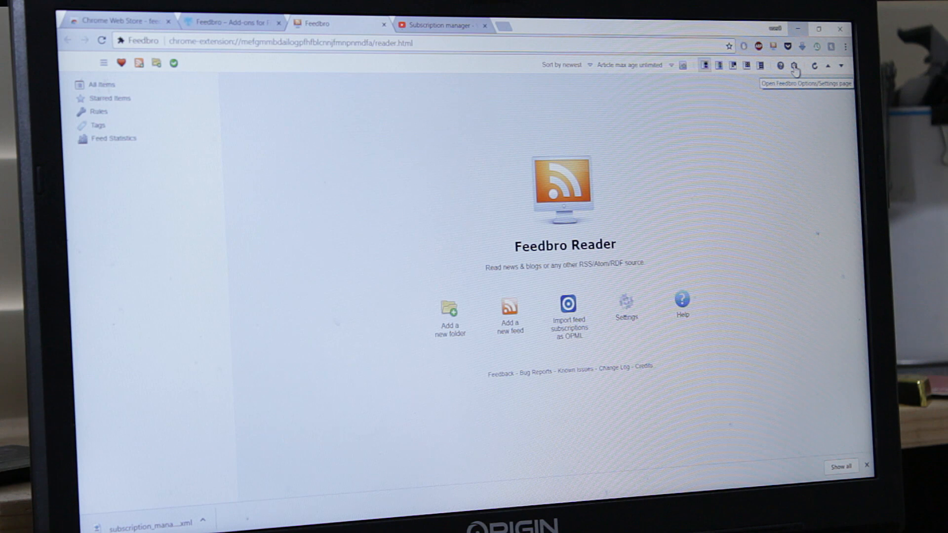
pyautogui.click(798, 65)
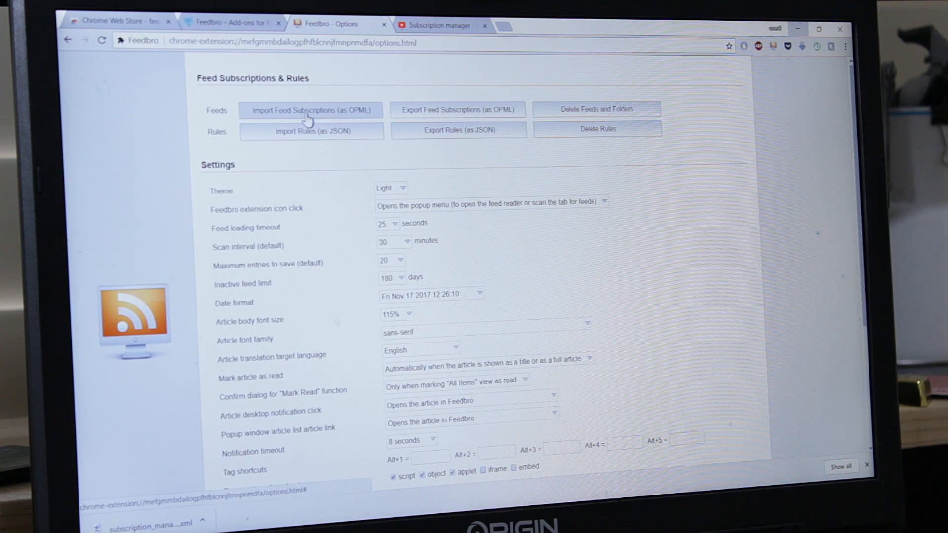
# Step: Import 'subscription_manager (1)' from the Desktop as OPML and dismiss the success message
pyautogui.click(312, 109)
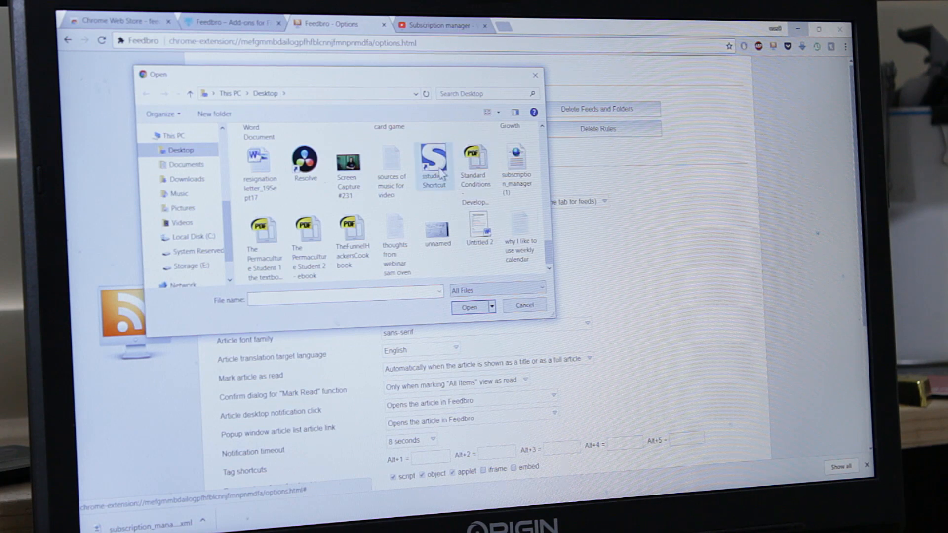
pyautogui.click(516, 158)
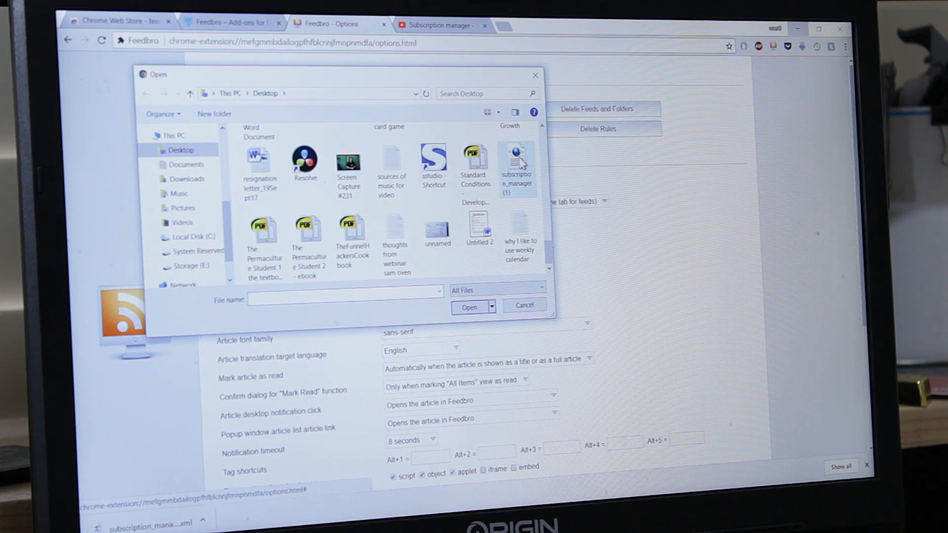
pyautogui.click(517, 157)
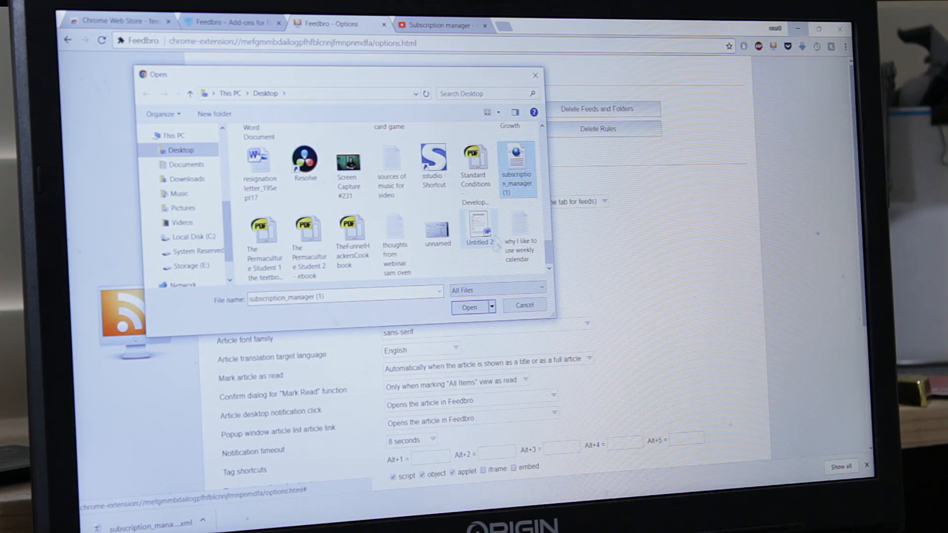
pyautogui.click(469, 307)
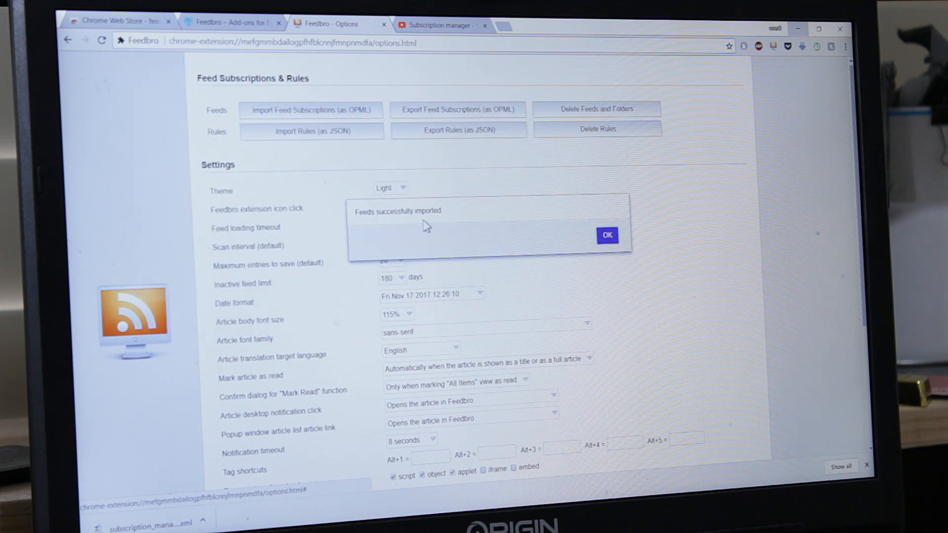
pyautogui.click(608, 235)
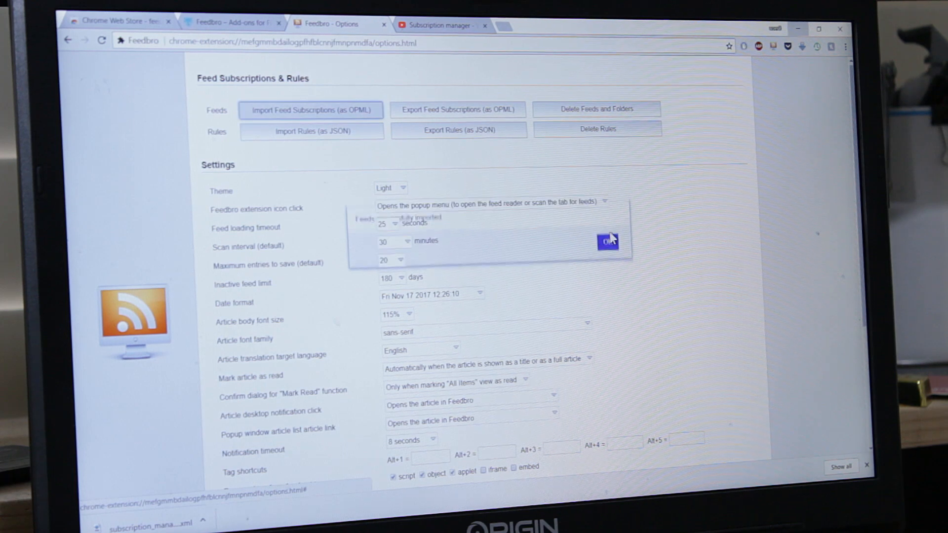
pyautogui.click(607, 242)
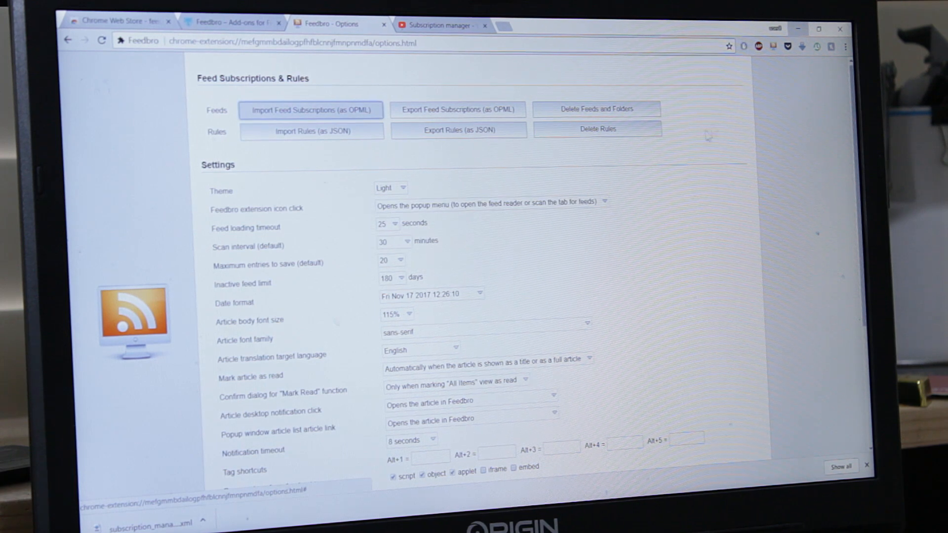
pyautogui.moveTo(752, 226)
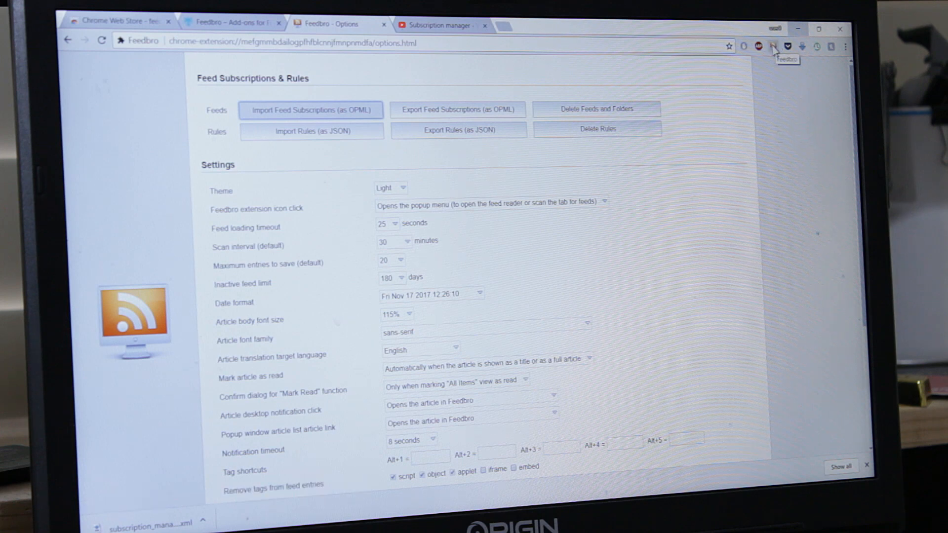
# Step: Launch the feed reader and expand the YouTube Subscriptions folder to browse its channel feeds
pyautogui.click(774, 46)
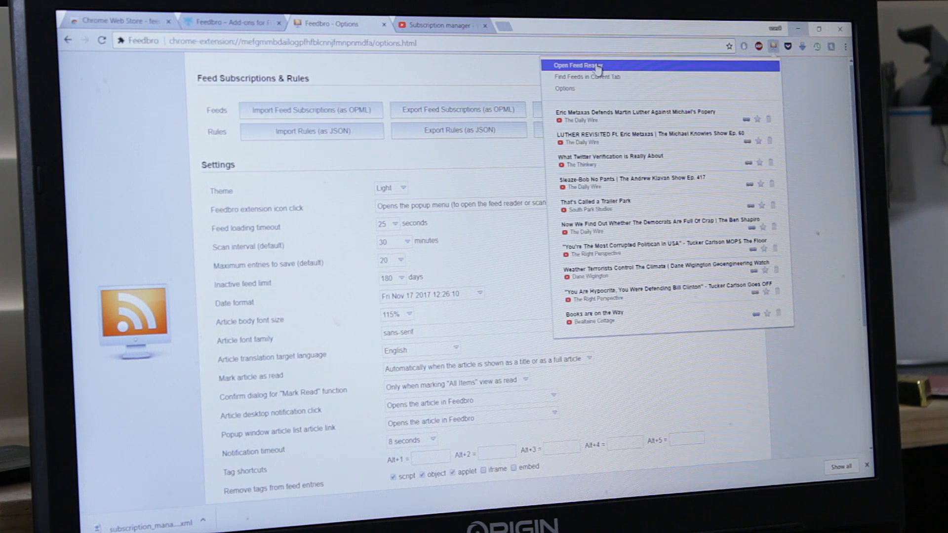
pyautogui.click(577, 65)
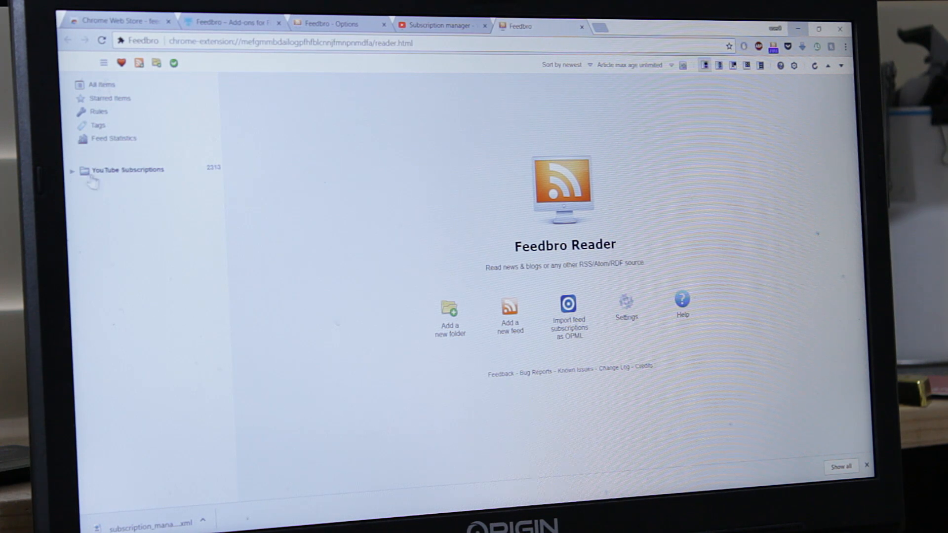
pyautogui.click(73, 170)
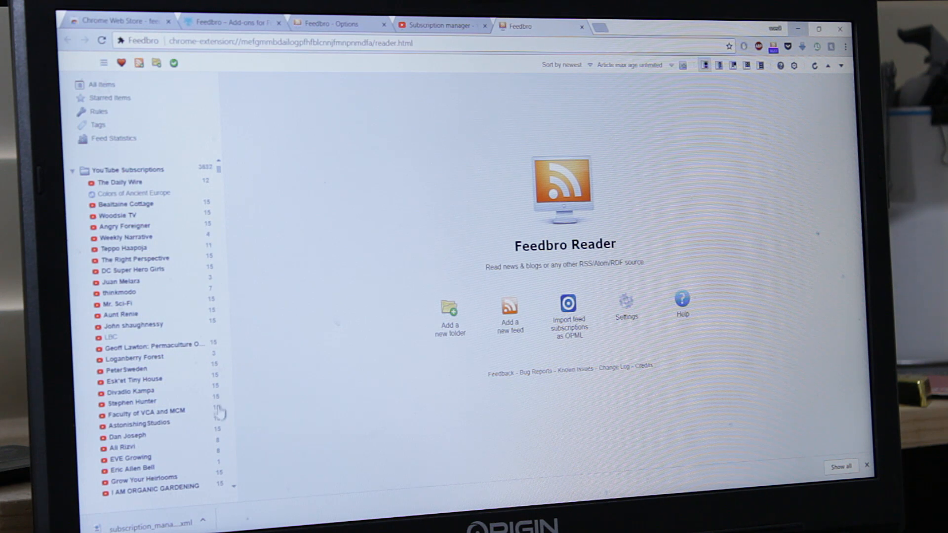
pyautogui.scroll(-3)
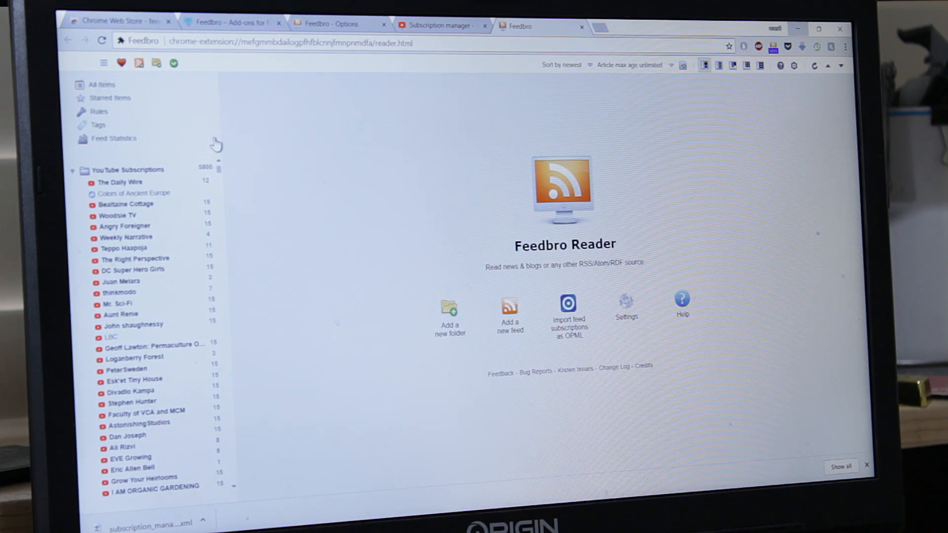
pyautogui.moveTo(156, 63)
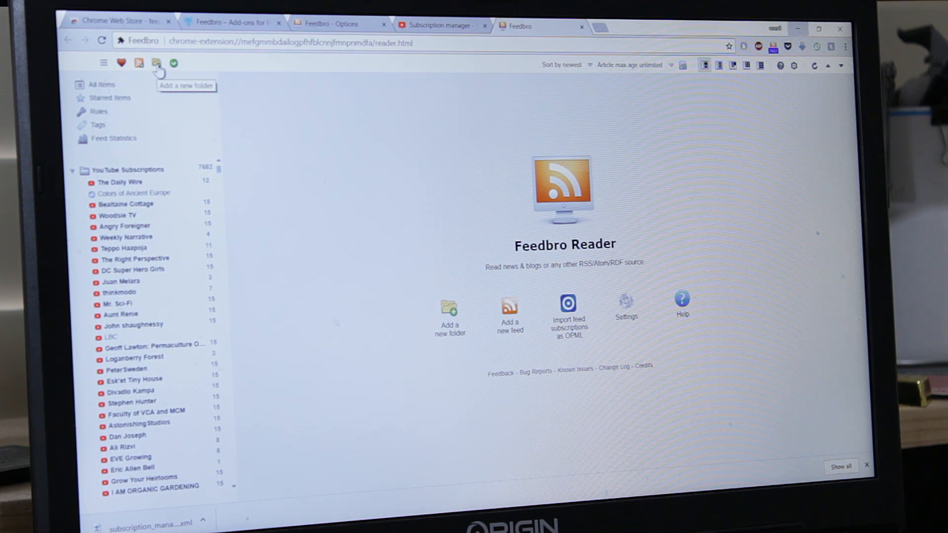
# Step: Create the gardening, autism and politics folders one after another
pyautogui.click(156, 63)
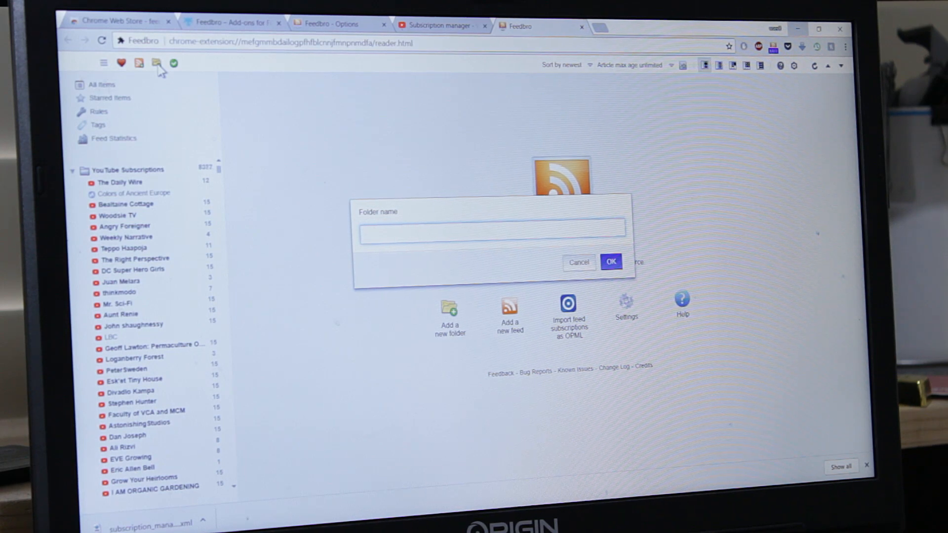
pyautogui.write('gardening')
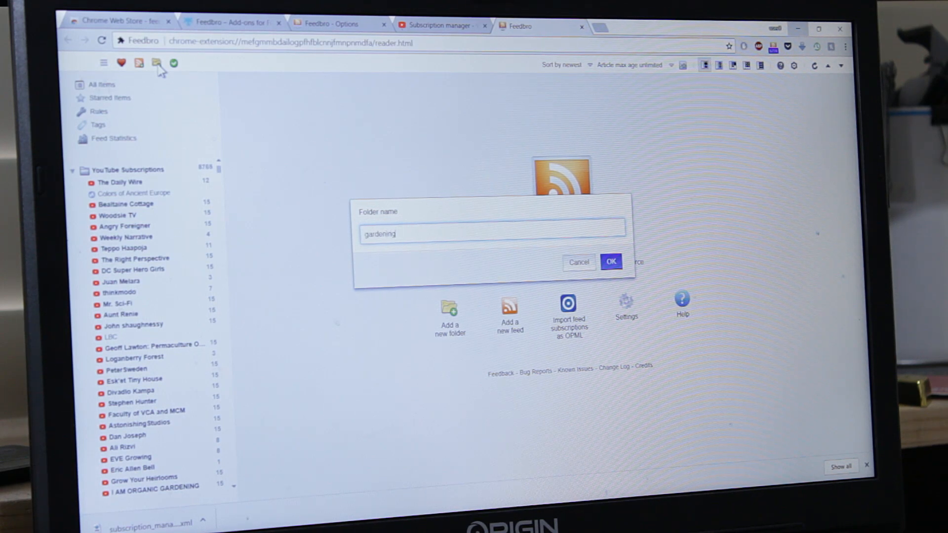
pyautogui.click(611, 260)
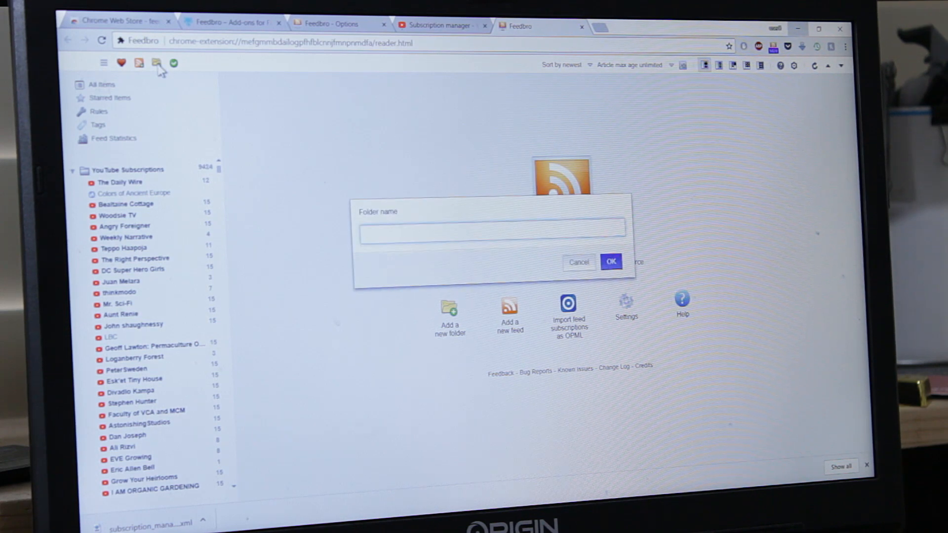
pyautogui.write('aud')
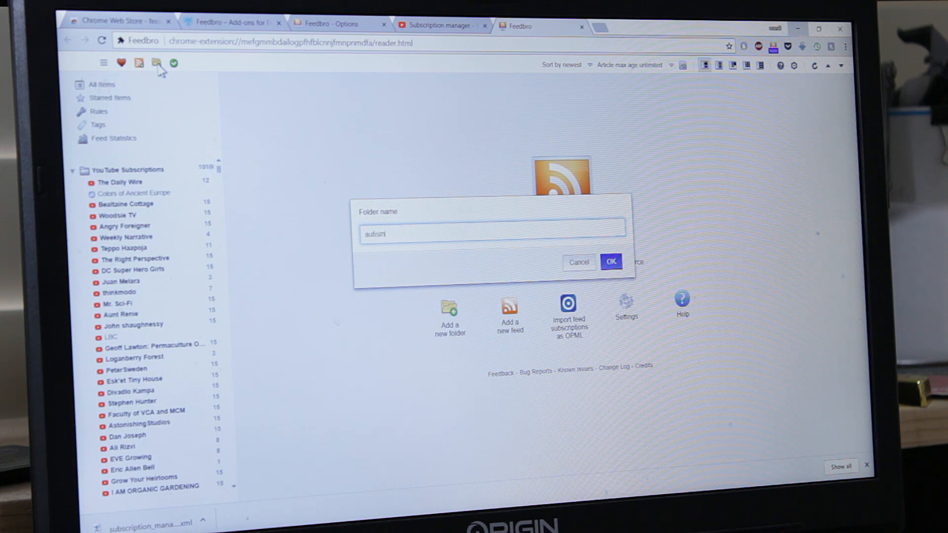
pyautogui.click(610, 261)
pyautogui.write('poli')
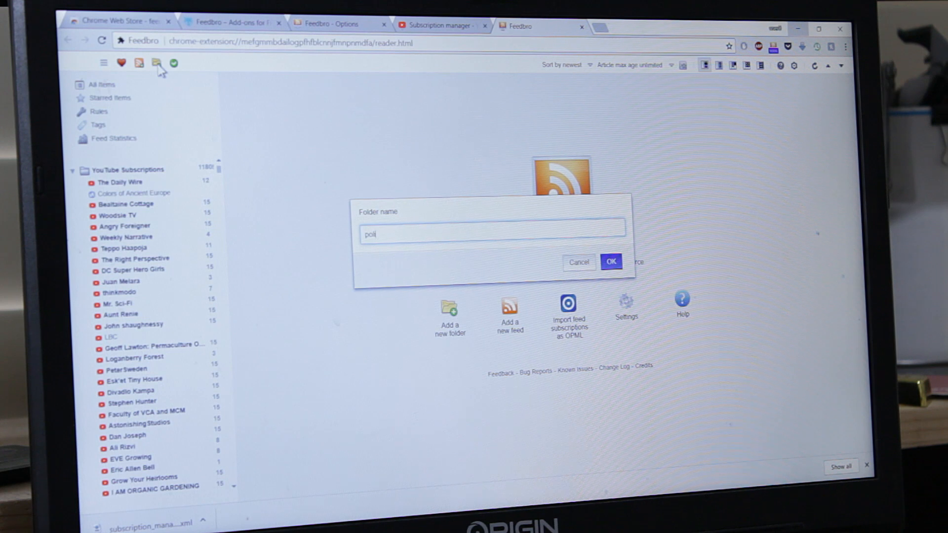
pyautogui.click(610, 261)
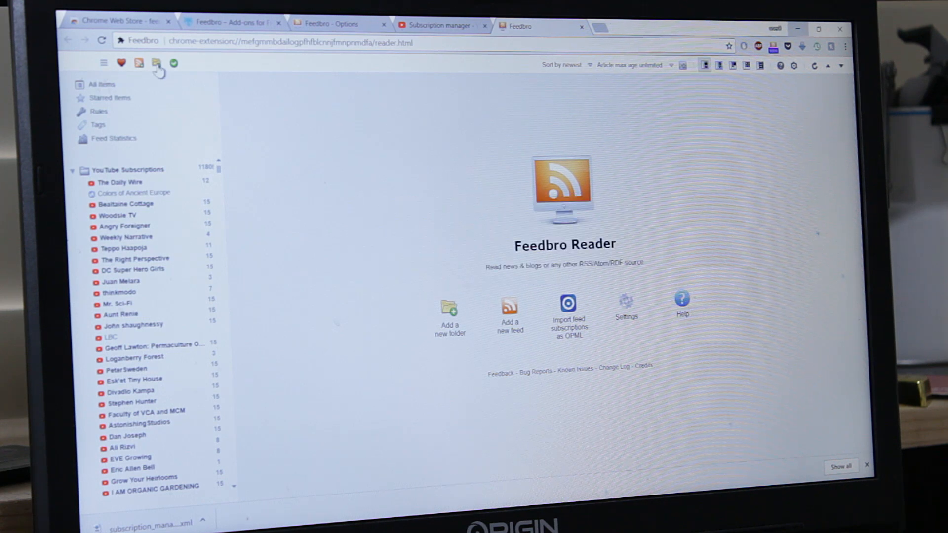
pyautogui.moveTo(262, 176)
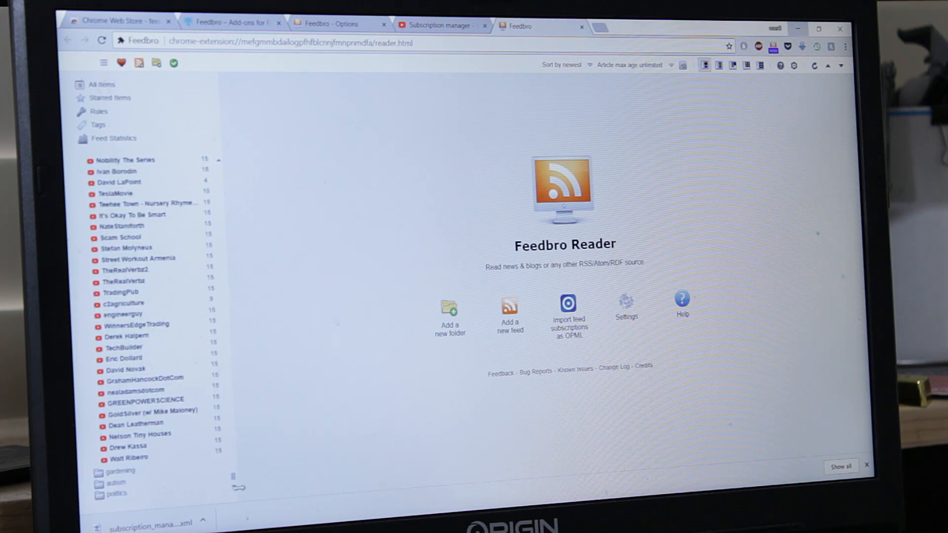
# Step: Expand the politics folder in the Feedbro sidebar
pyautogui.click(139, 259)
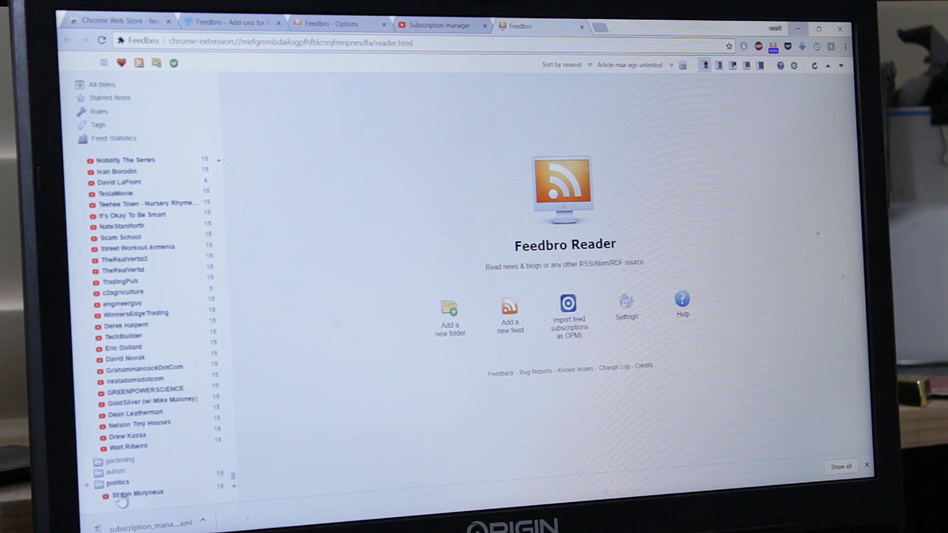
pyautogui.moveTo(146, 367)
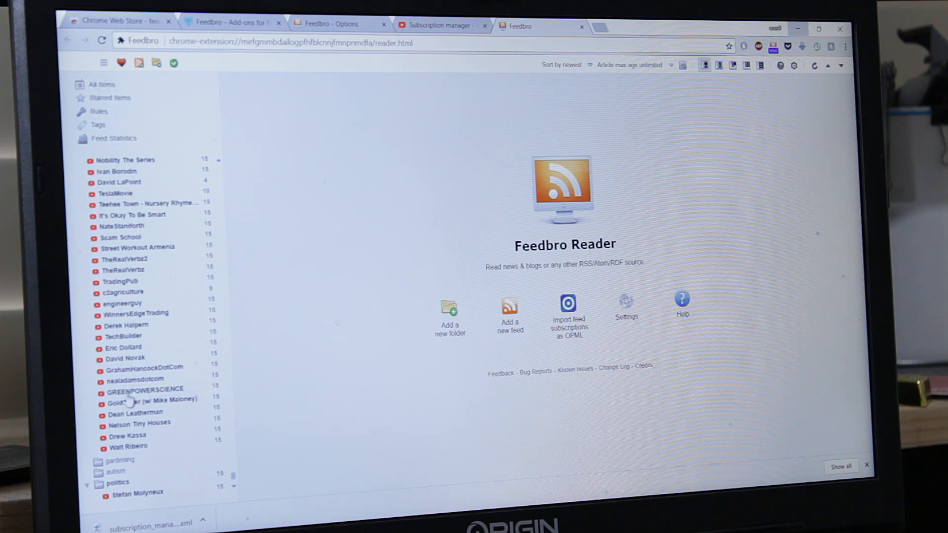
pyautogui.moveTo(124, 336)
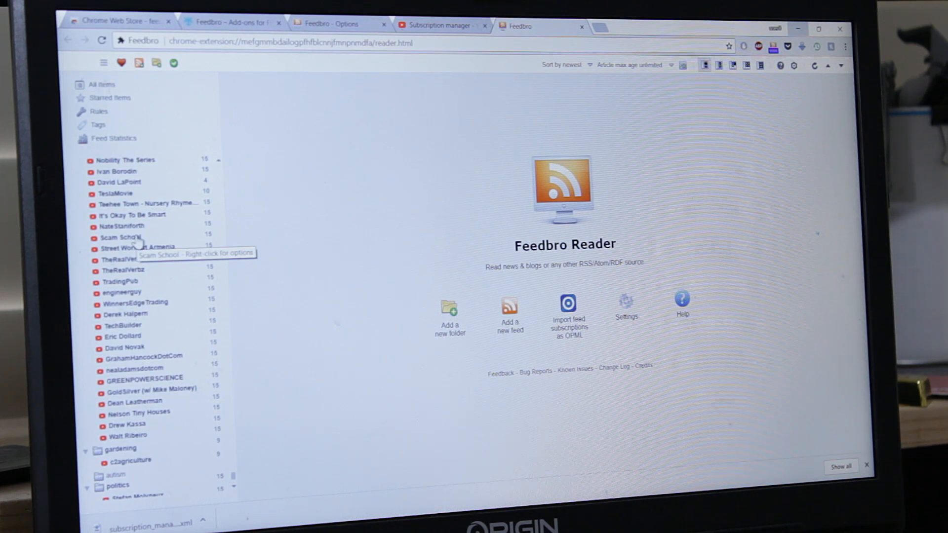
pyautogui.moveTo(445, 37)
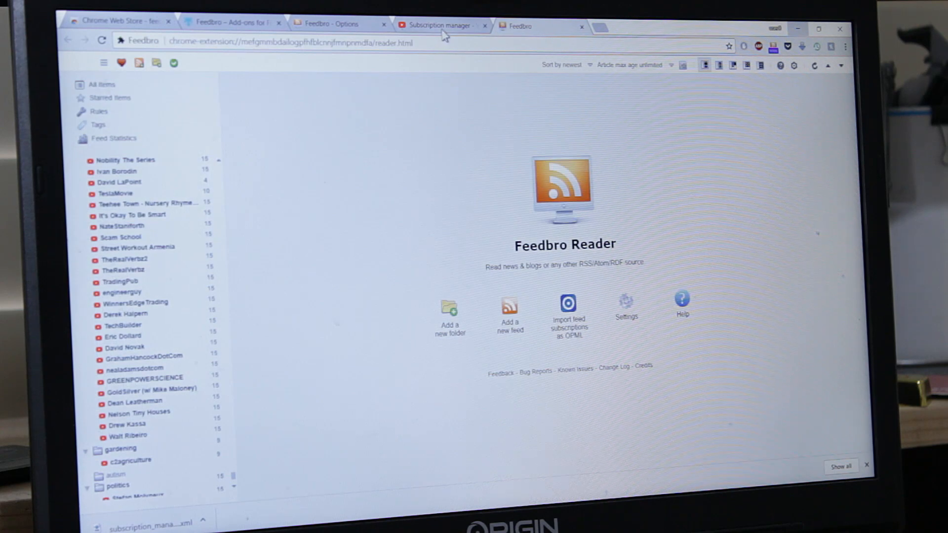
pyautogui.click(441, 26)
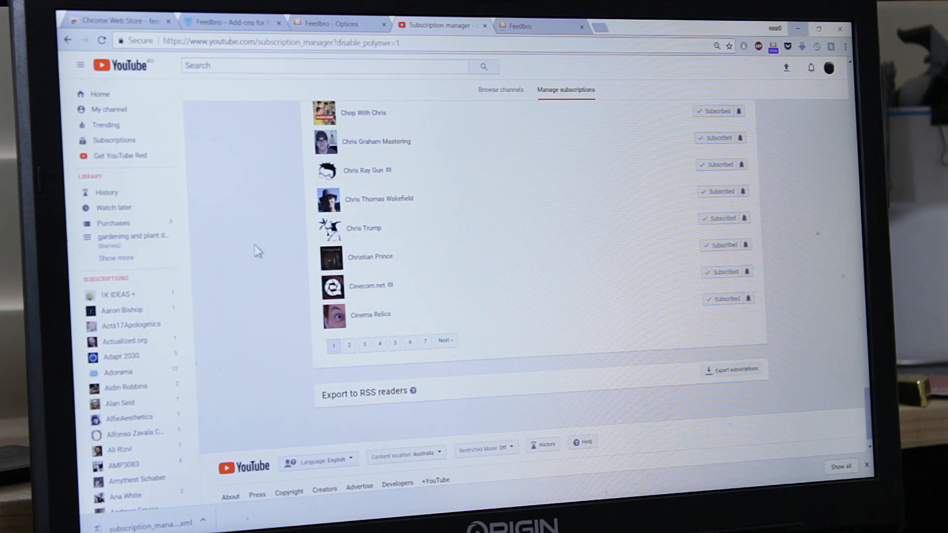
pyautogui.click(535, 25)
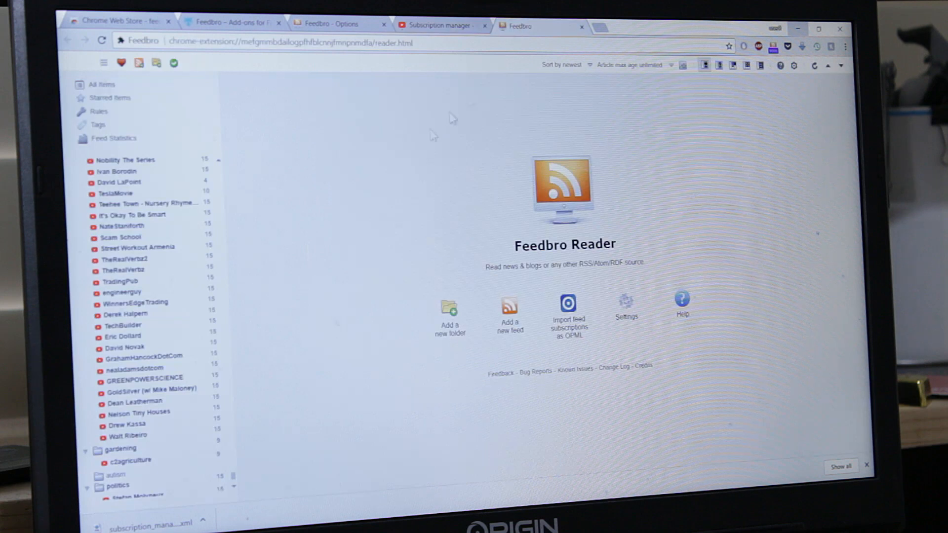
pyautogui.click(438, 26)
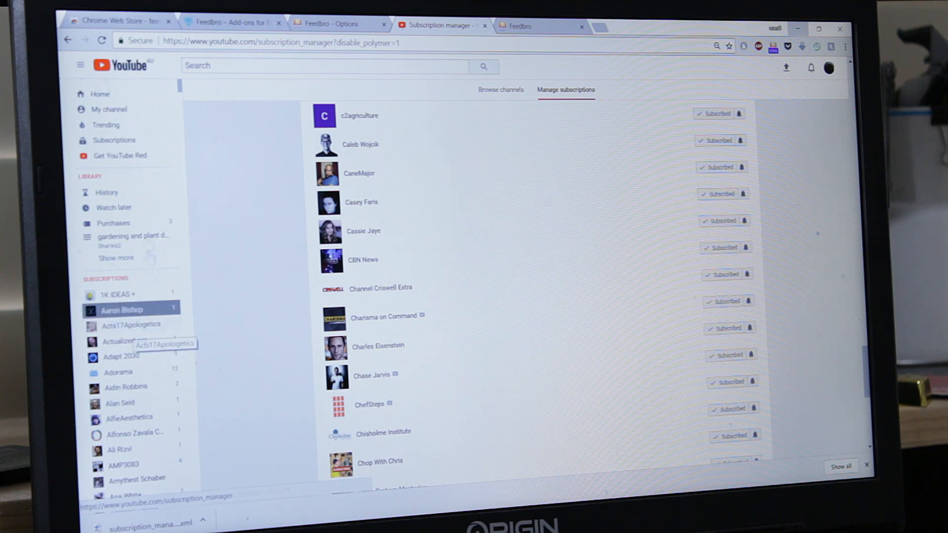
pyautogui.moveTo(108, 109)
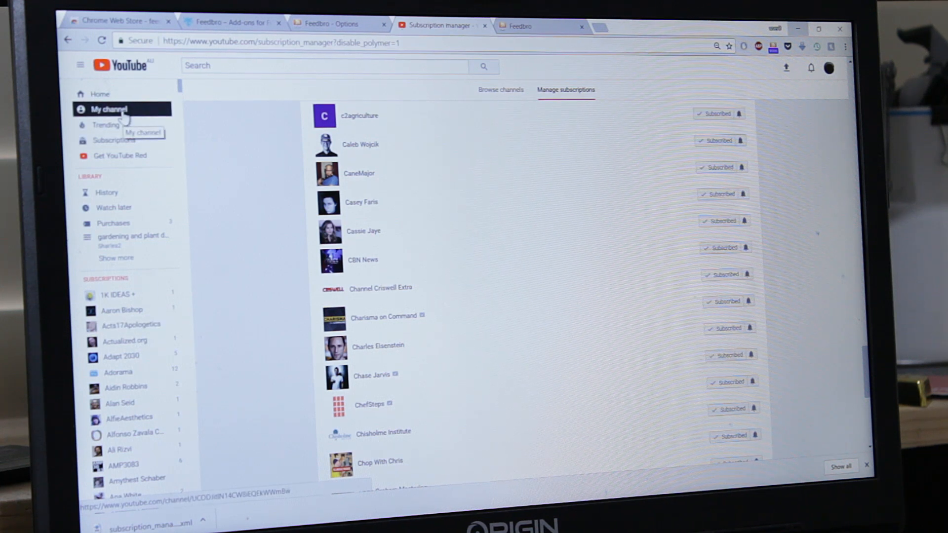
pyautogui.click(100, 93)
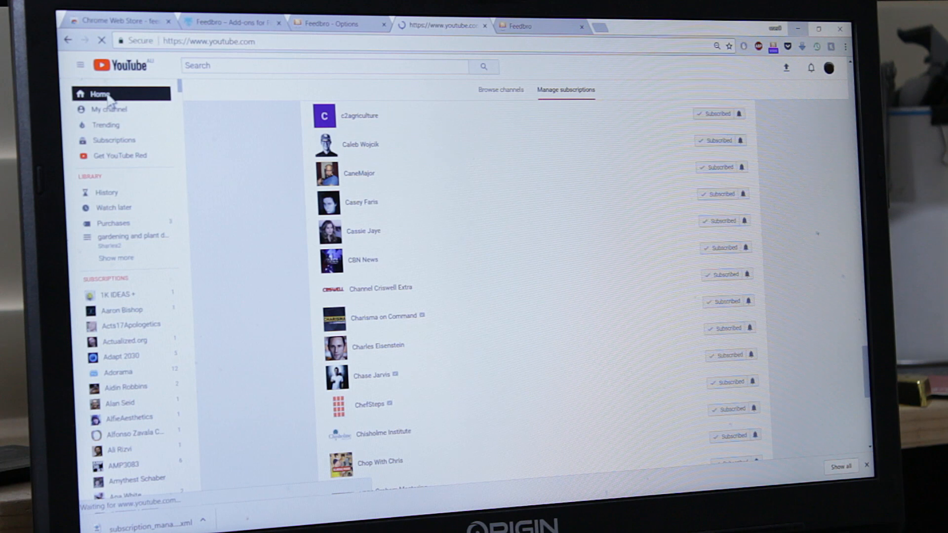
pyautogui.click(95, 94)
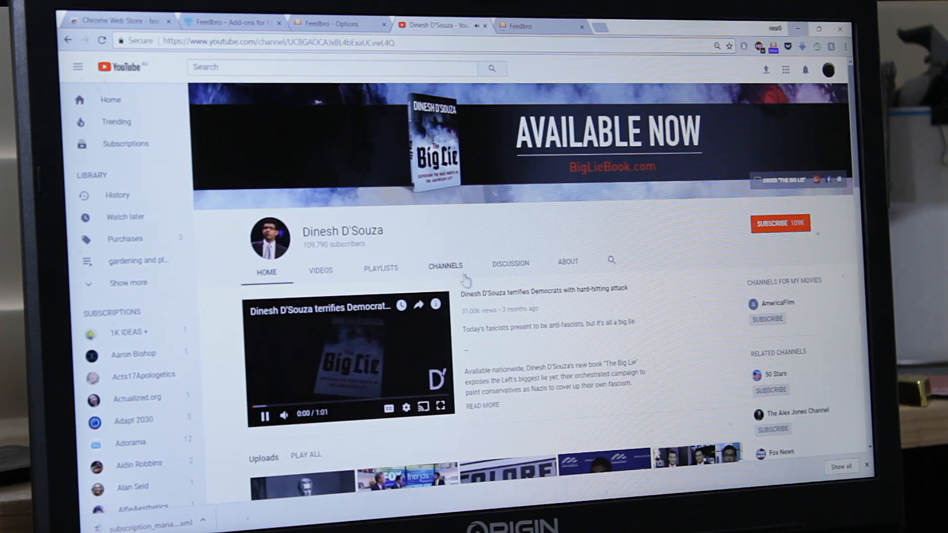
pyautogui.click(265, 416)
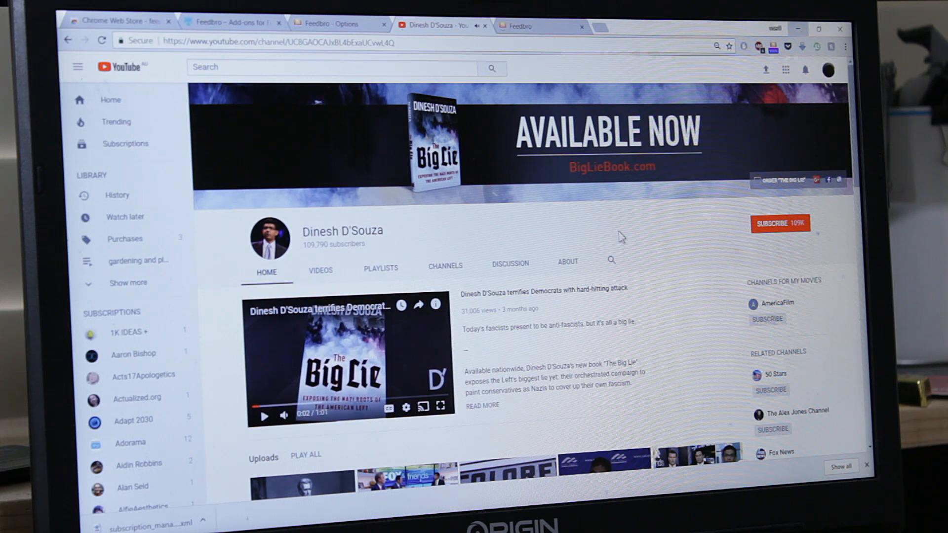
pyautogui.moveTo(771, 94)
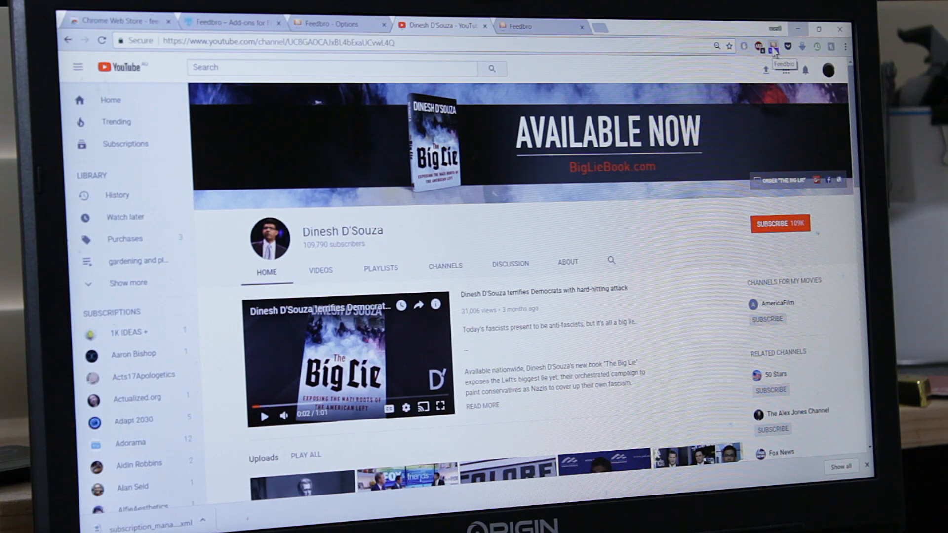
pyautogui.click(774, 46)
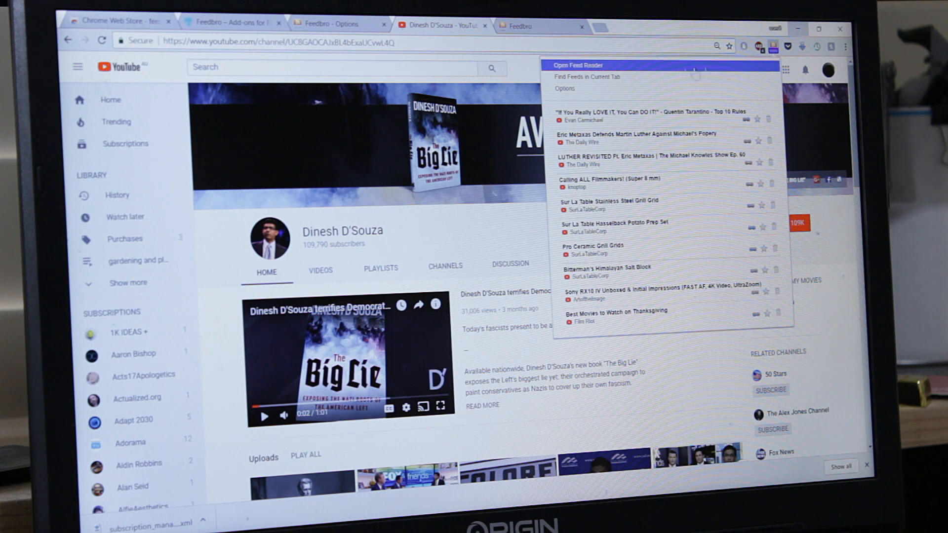
pyautogui.moveTo(596, 76)
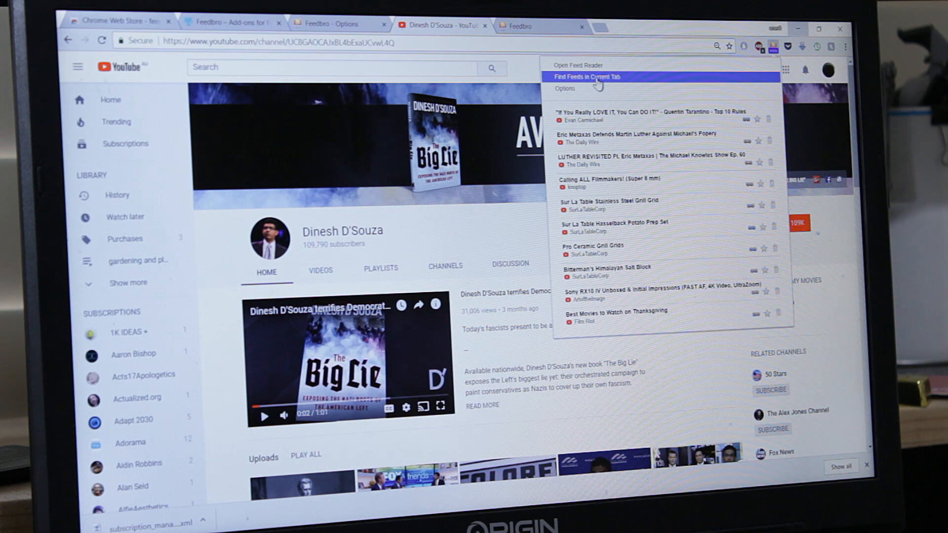
pyautogui.click(586, 76)
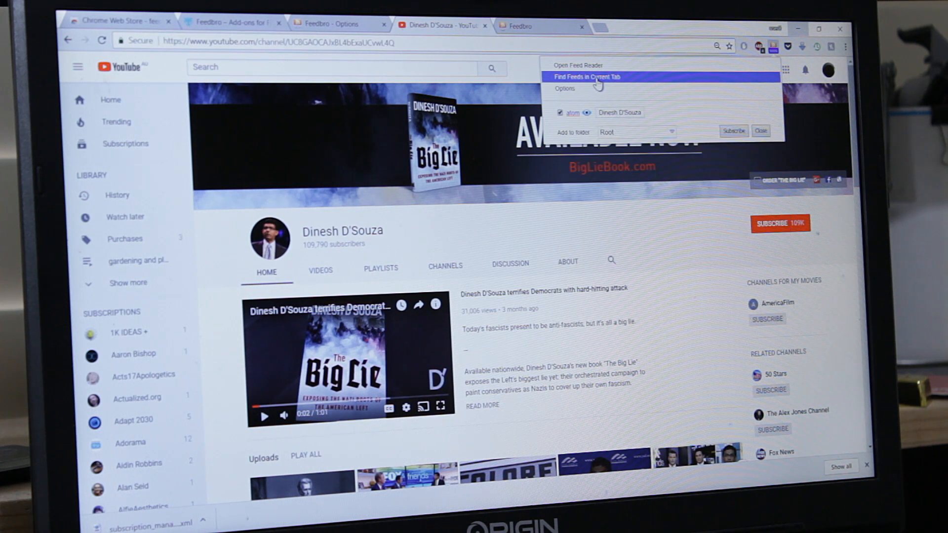
pyautogui.moveTo(565, 124)
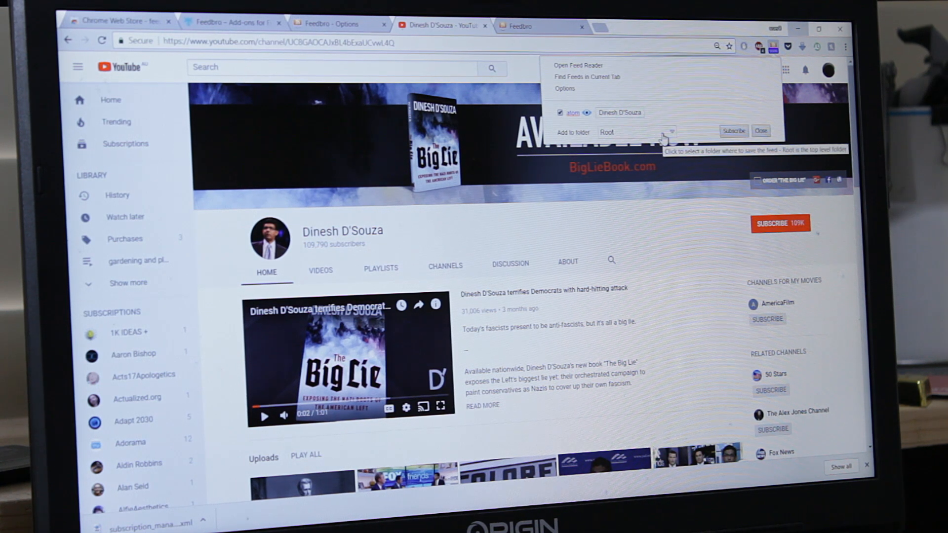
pyautogui.click(669, 132)
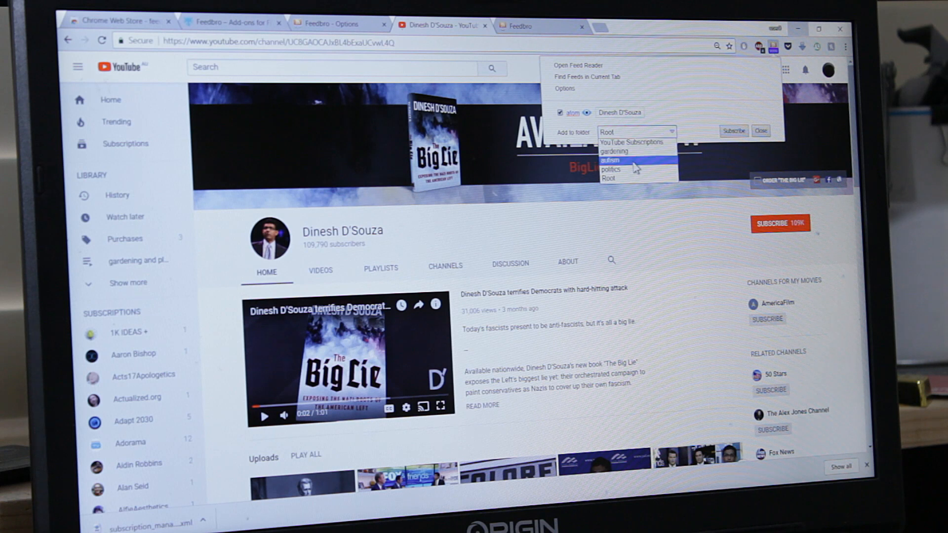
pyautogui.moveTo(614, 170)
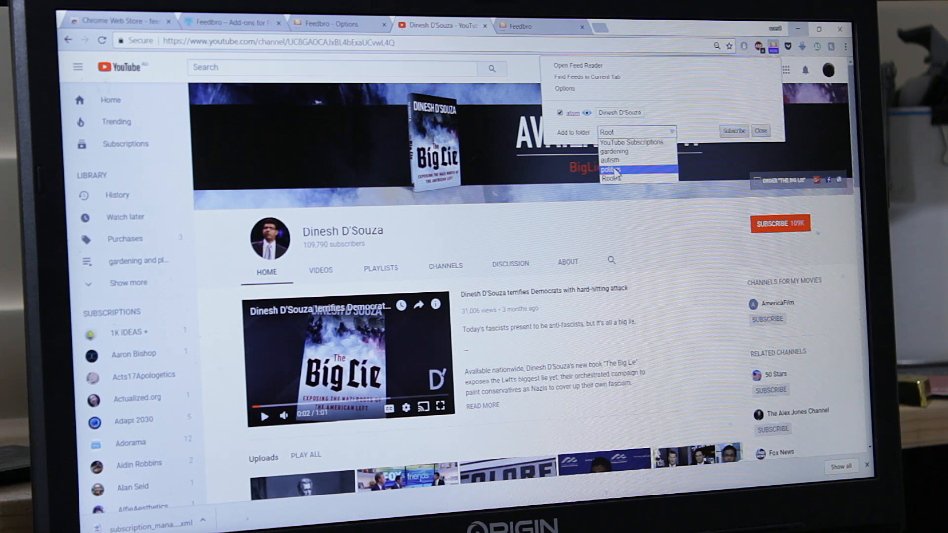
pyautogui.click(612, 169)
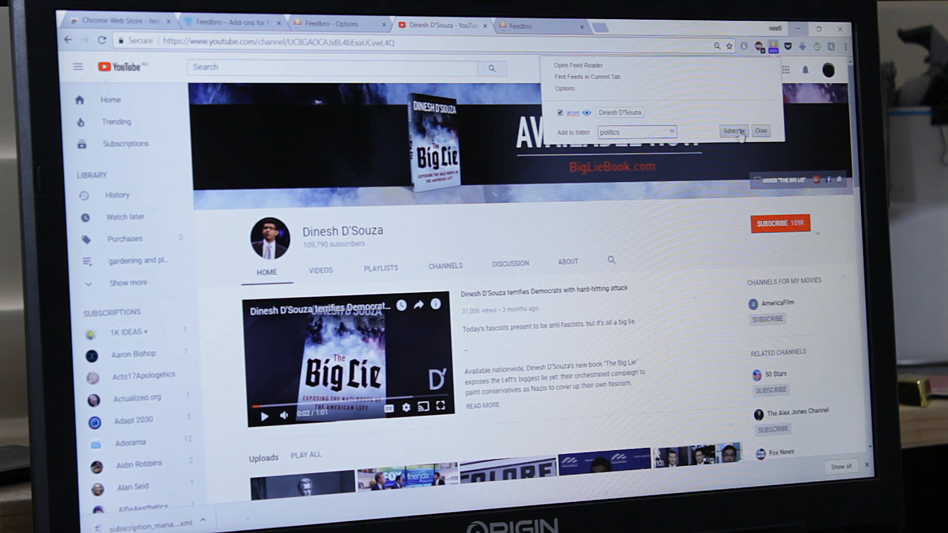
pyautogui.click(734, 132)
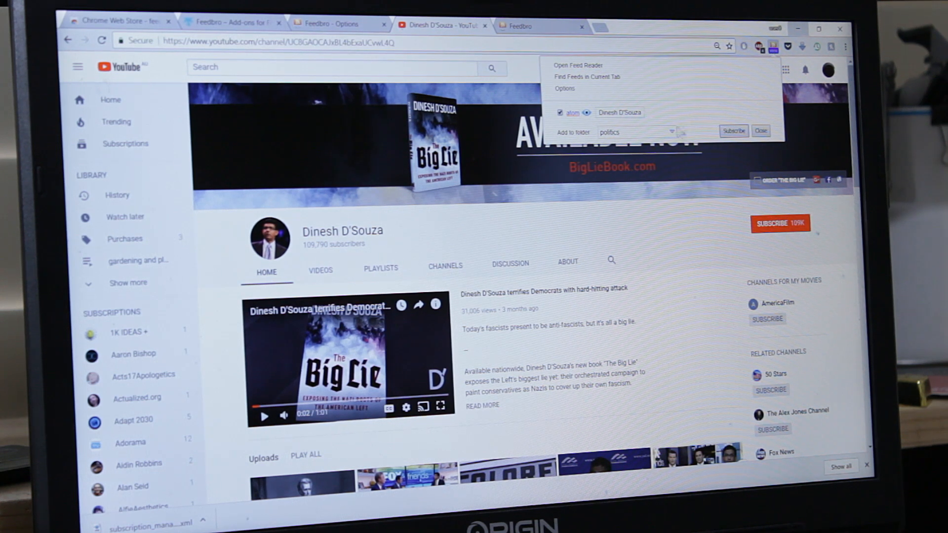
pyautogui.moveTo(540, 357)
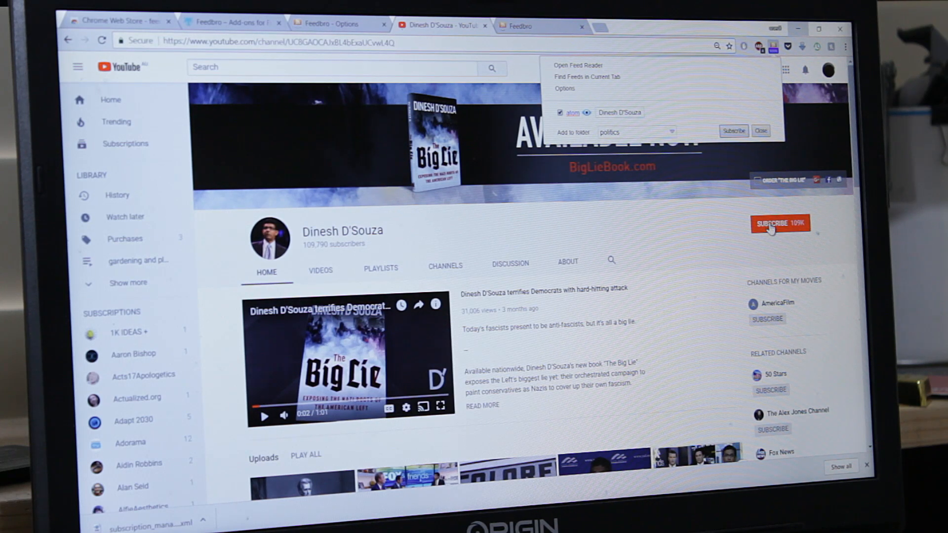
# Step: Delete the UkuleleOrchestra feed from the subscription list and confirm its removal
pyautogui.click(532, 25)
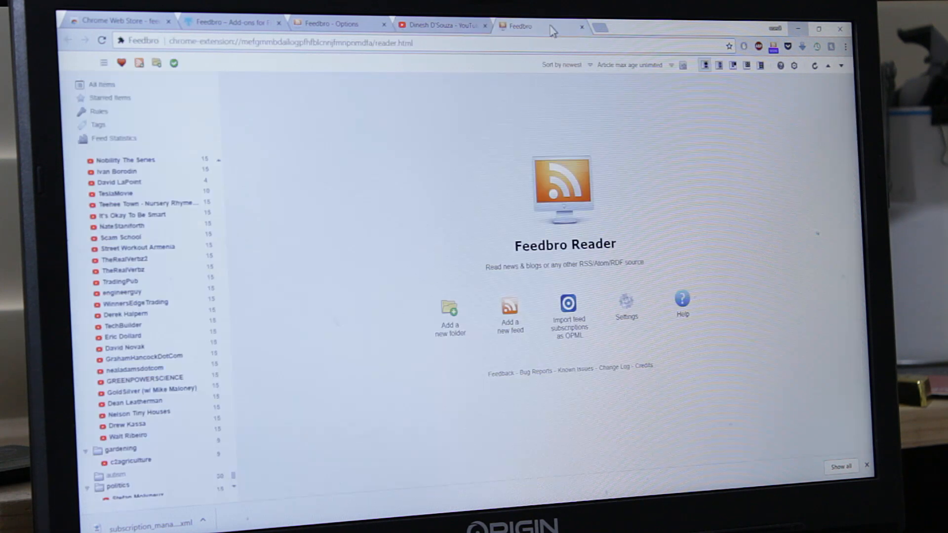
pyautogui.moveTo(445, 26)
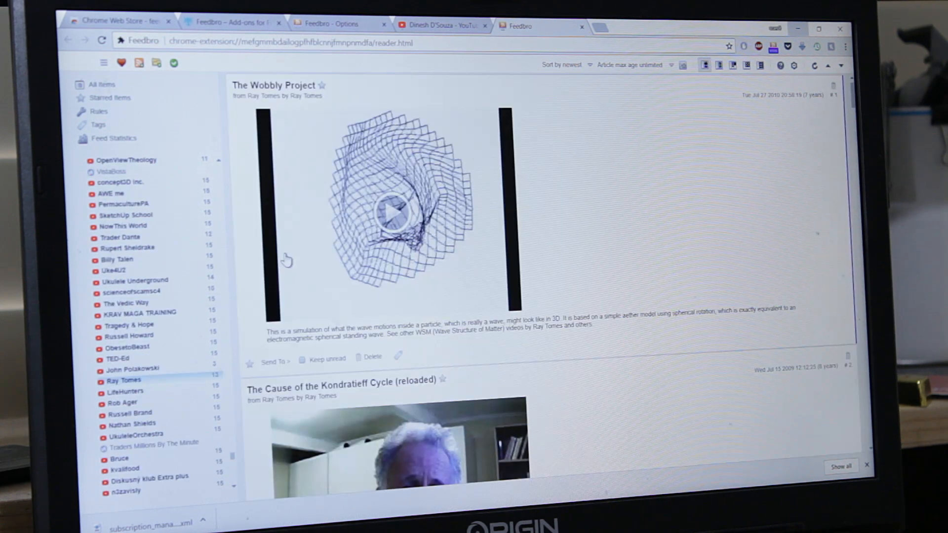
pyautogui.moveTo(118, 402)
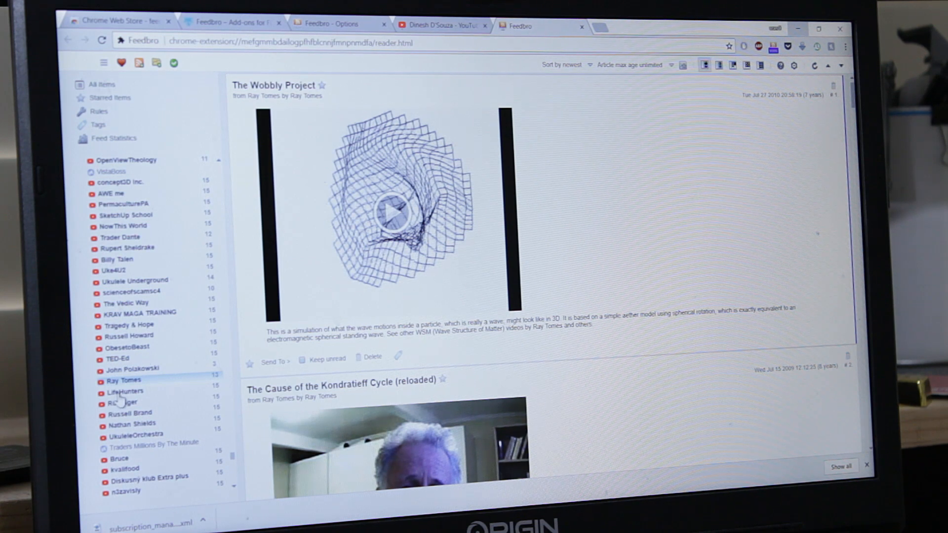
pyautogui.click(137, 433)
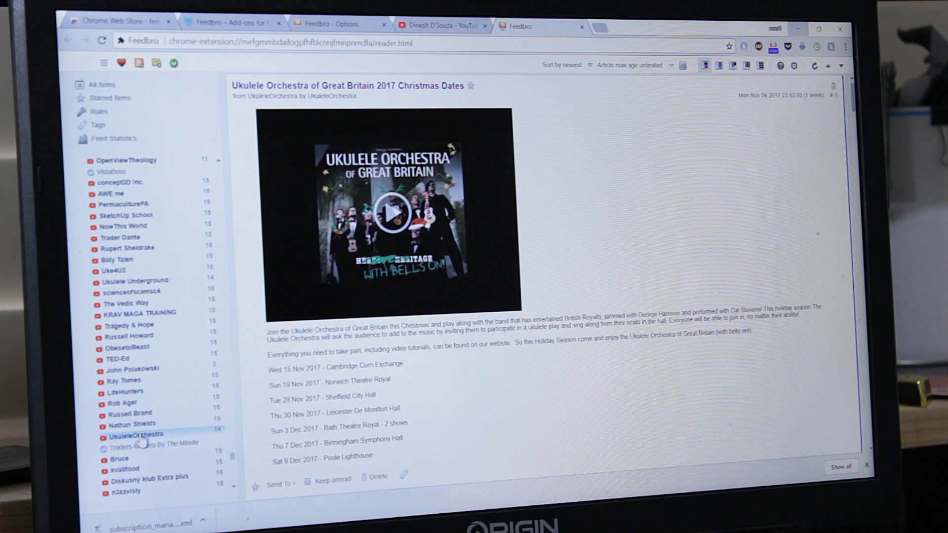
pyautogui.rightClick(137, 434)
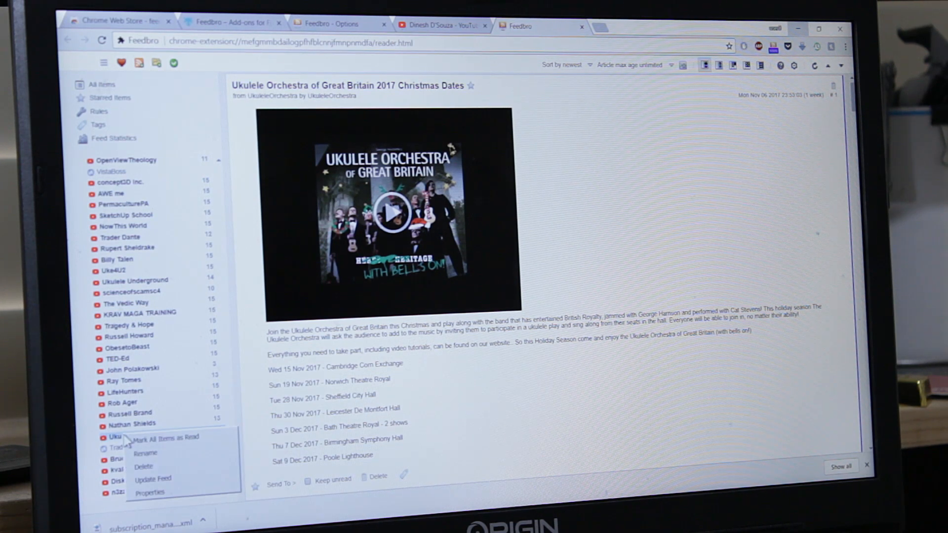
pyautogui.click(143, 466)
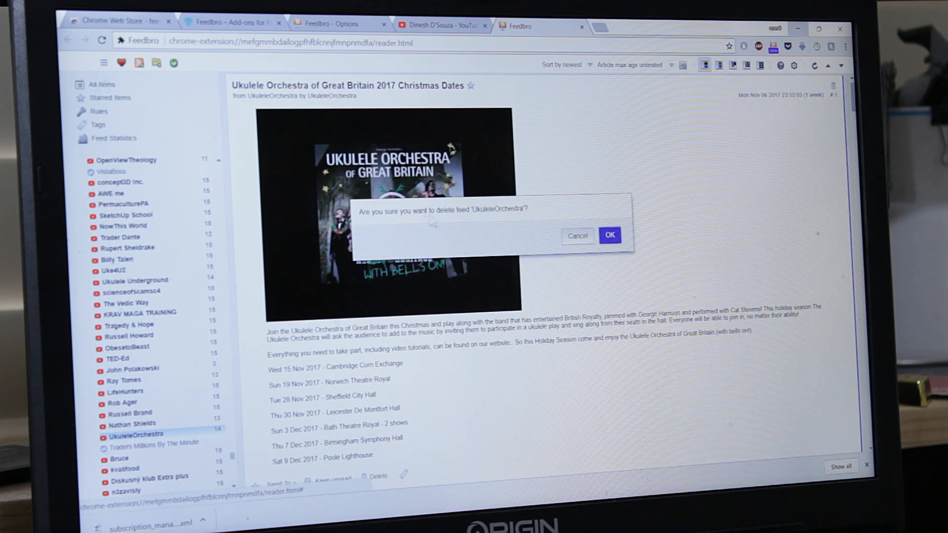
pyautogui.moveTo(609, 235)
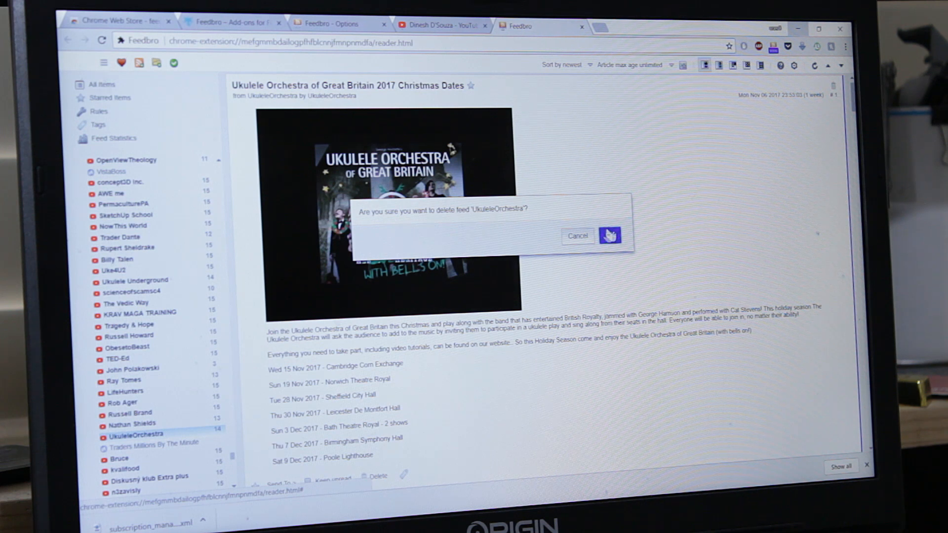
pyautogui.click(610, 235)
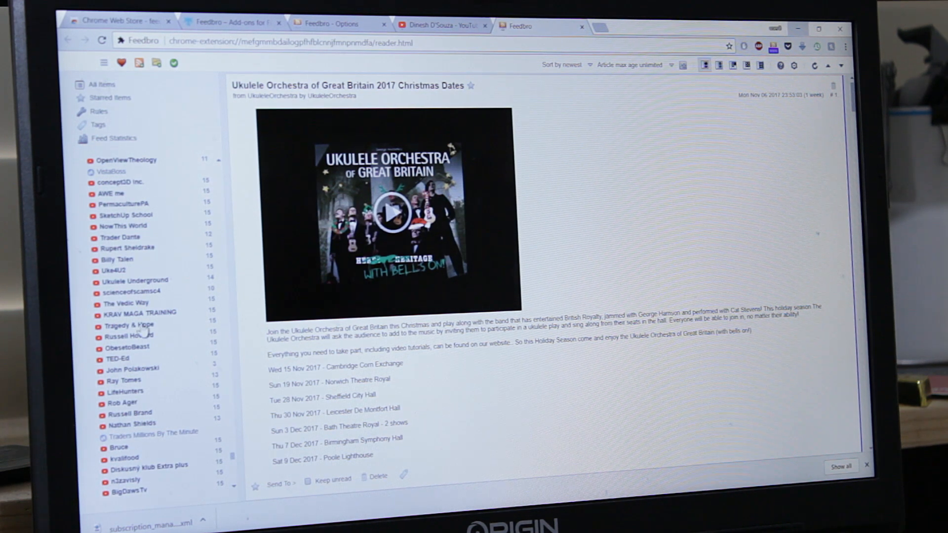
pyautogui.moveTo(125, 324)
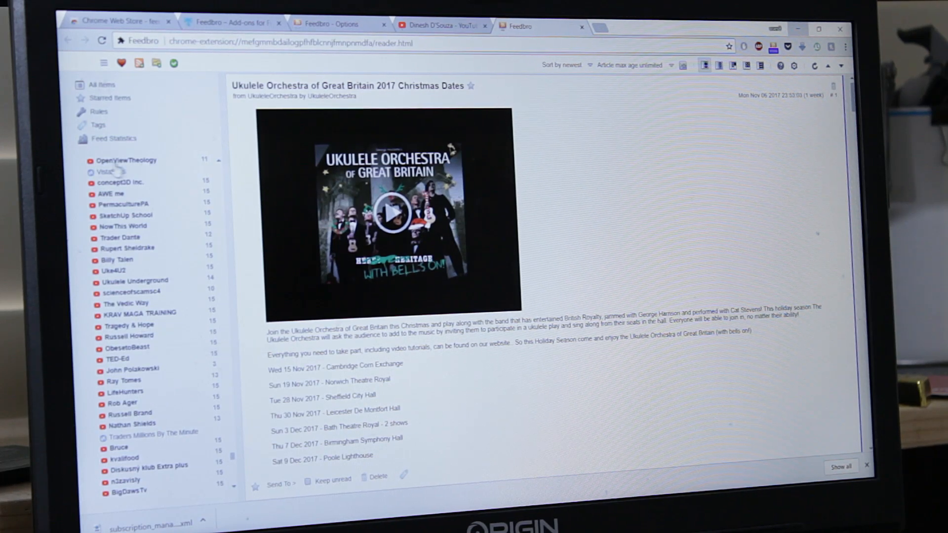
# Step: View the VistaBoss feed and scroll the feed list down to the politics and gardening folders
pyautogui.click(112, 172)
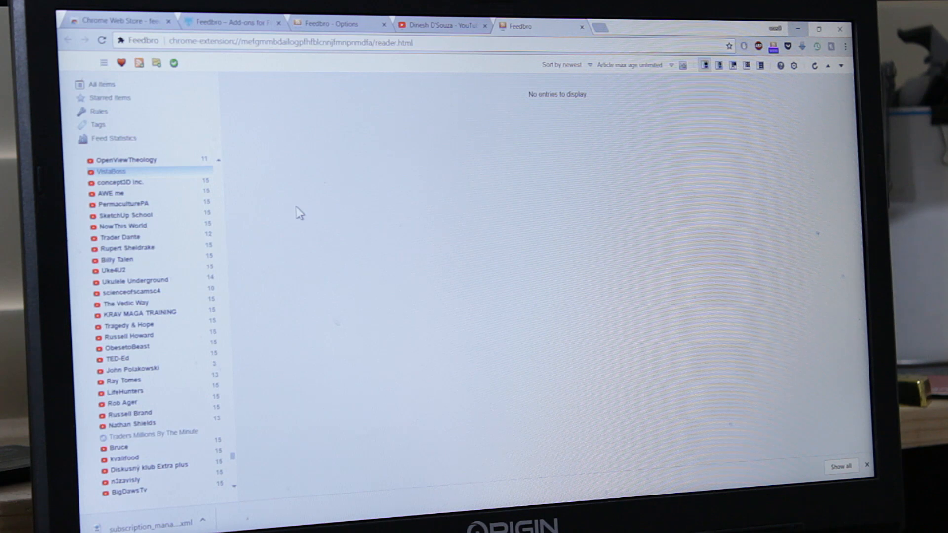
pyautogui.scroll(-3)
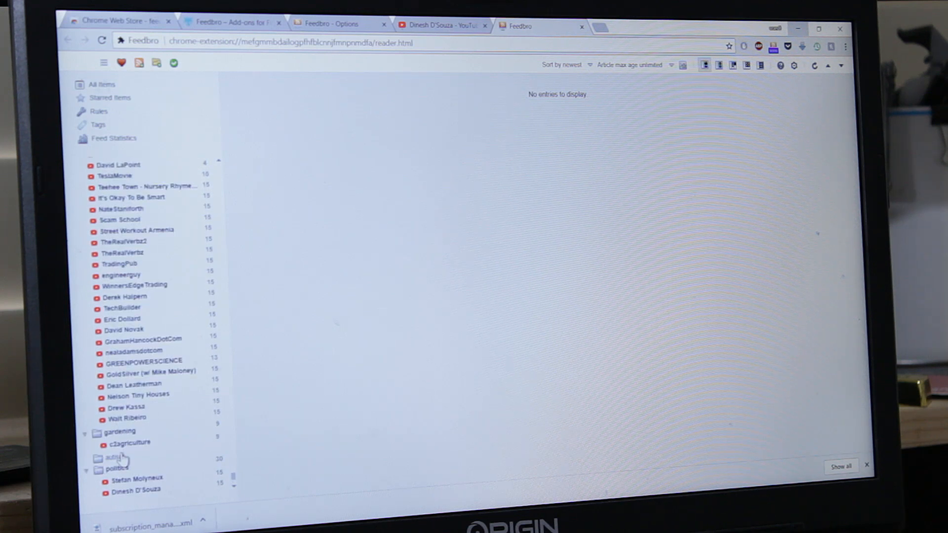
pyautogui.moveTo(784, 85)
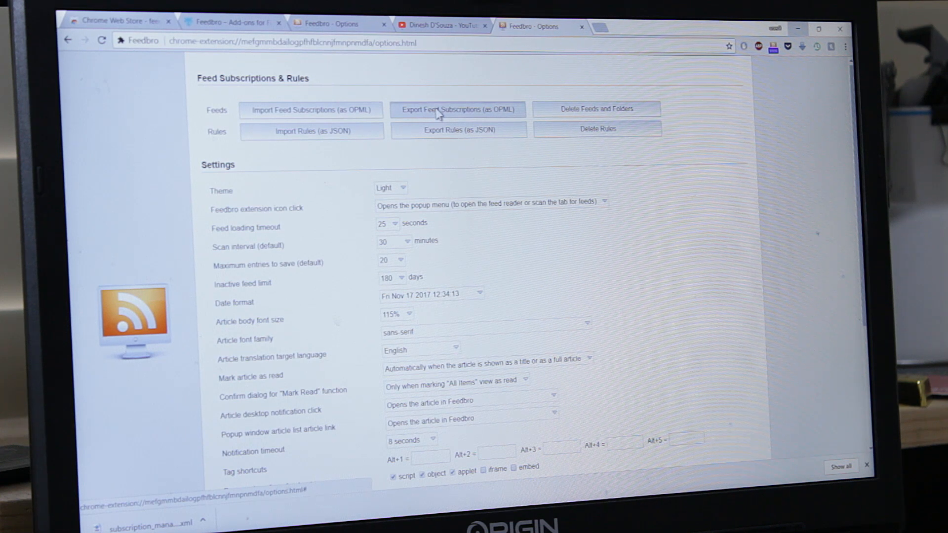
# Step: Export all subscriptions as OPML, delete every feed and folder, then check the reader is empty
pyautogui.click(457, 110)
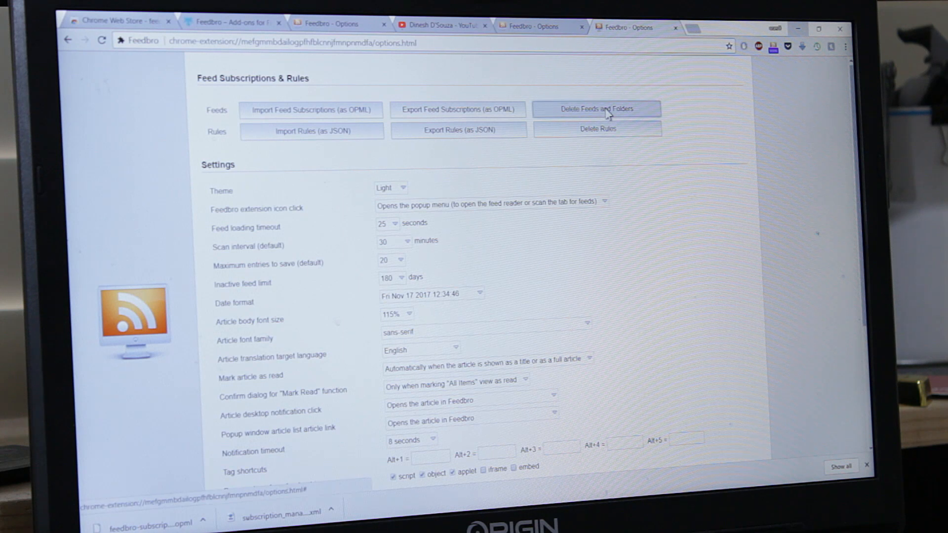
pyautogui.moveTo(605, 244)
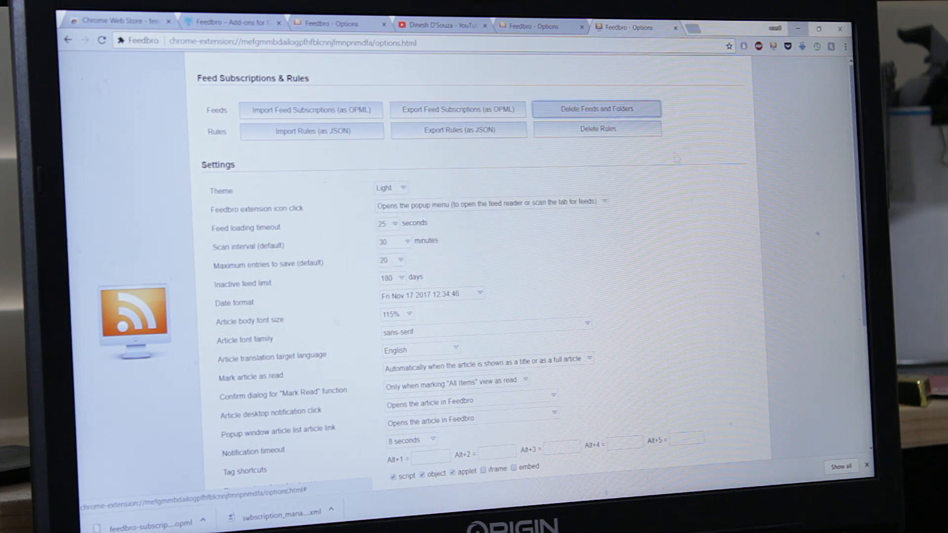
pyautogui.click(773, 47)
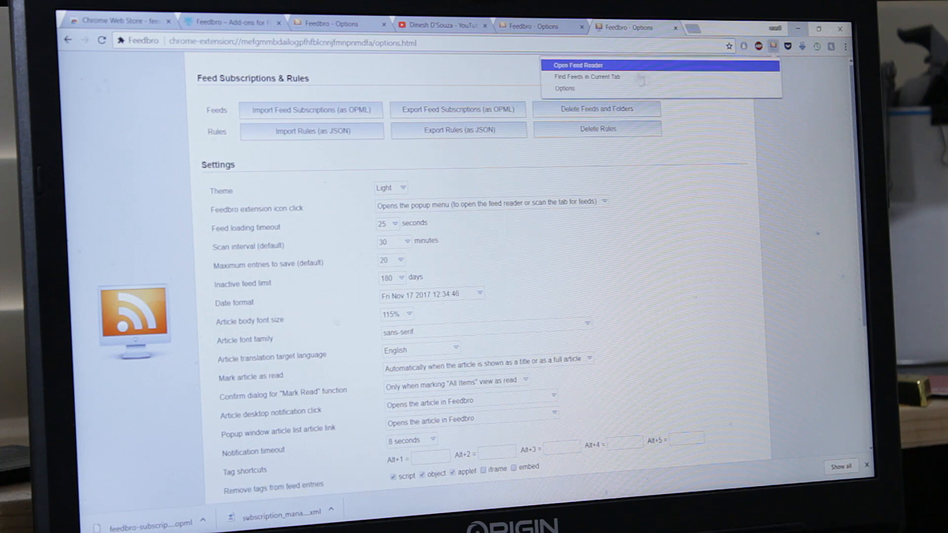
pyautogui.click(576, 66)
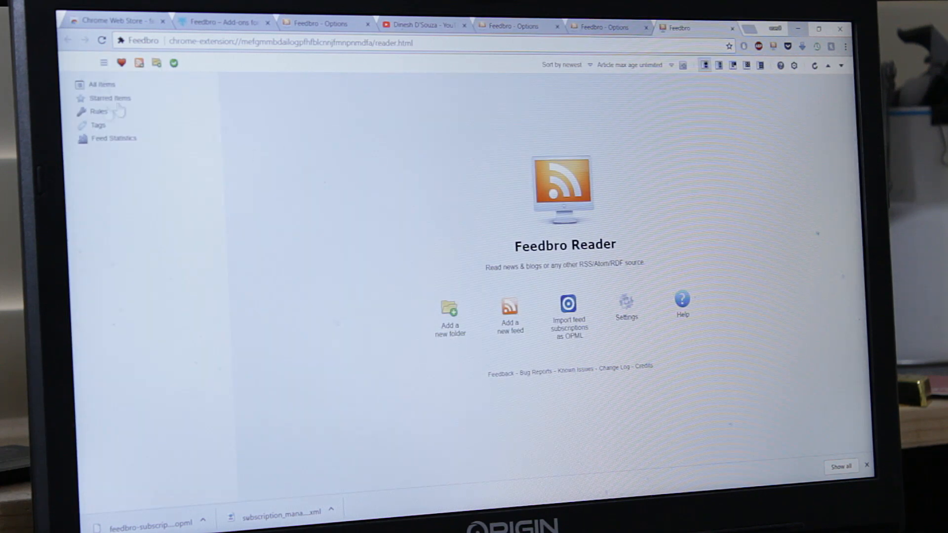
pyautogui.moveTo(281, 224)
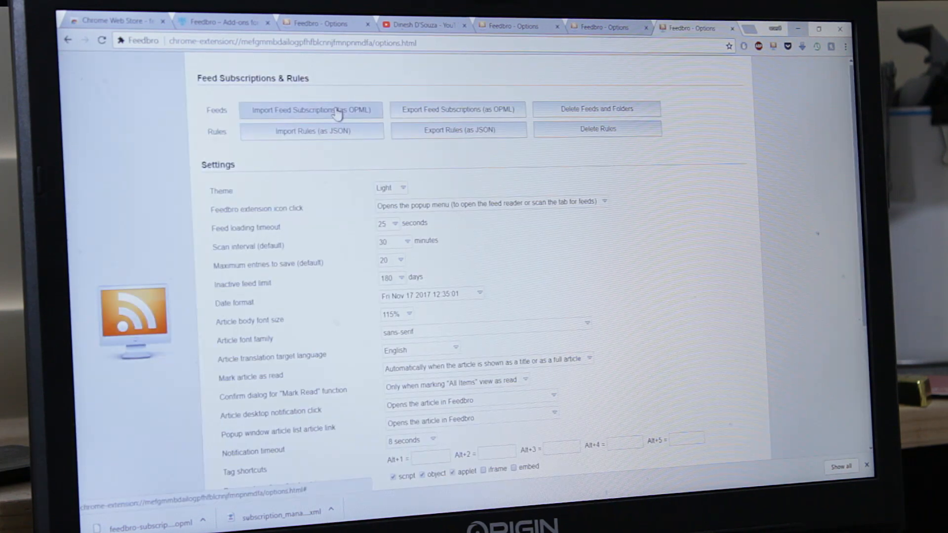
# Step: Import feedbro-subscriptions (4).opml, dismiss the success message and bring up the quick menu
pyautogui.click(311, 110)
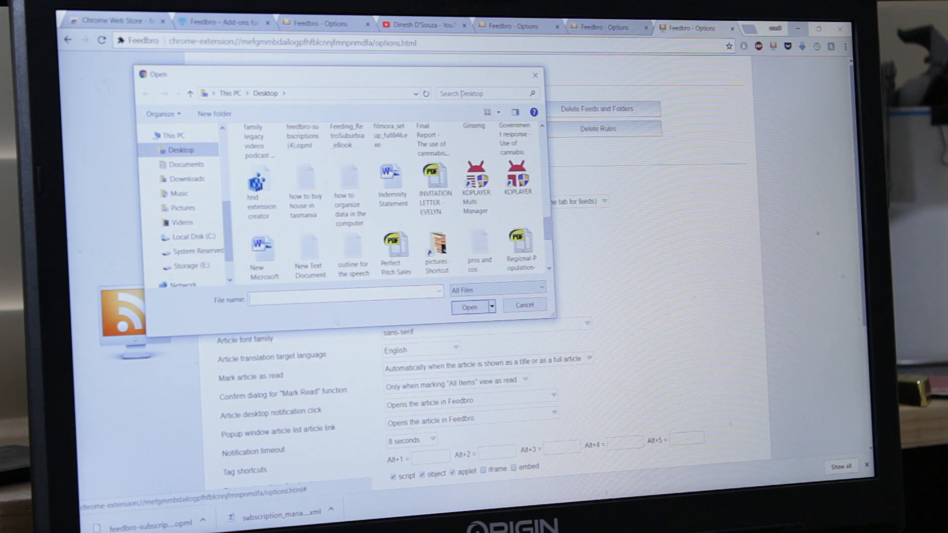
pyautogui.write('feedbro')
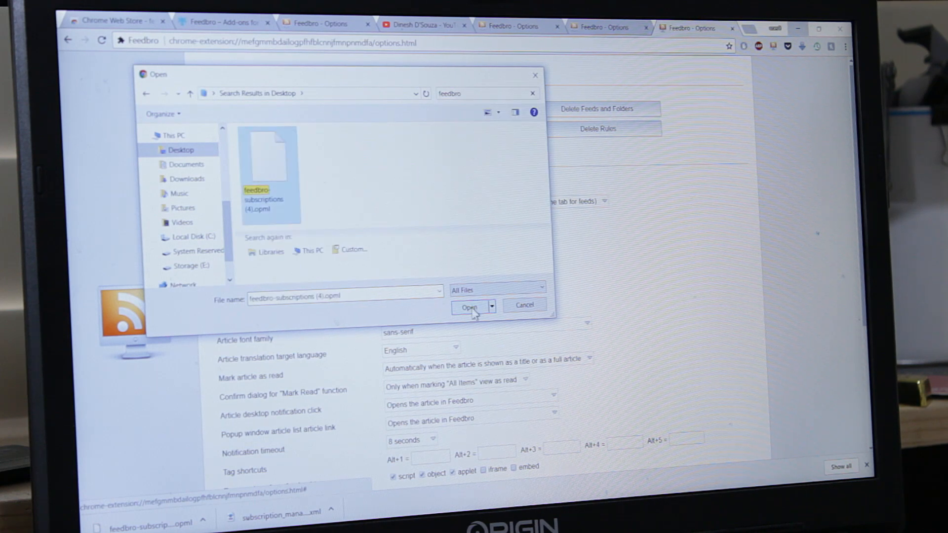
pyautogui.click(470, 306)
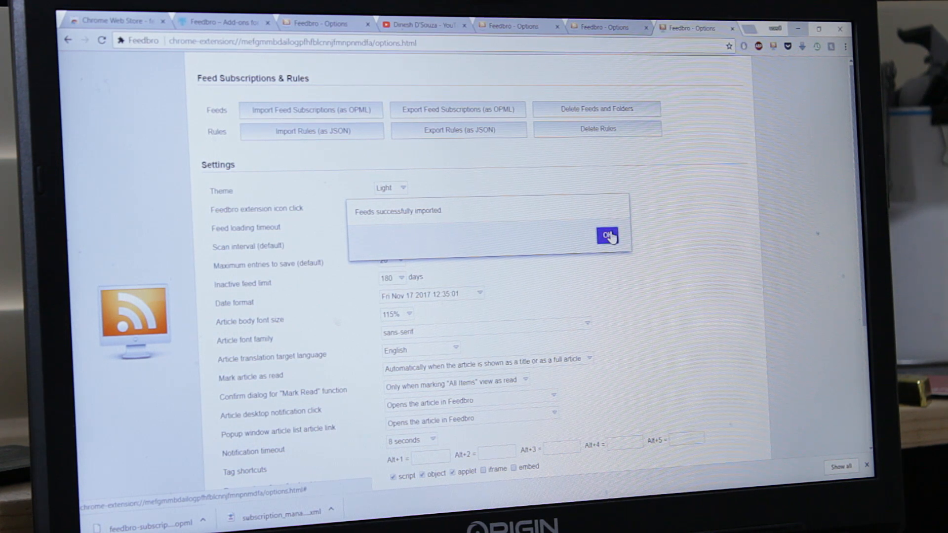
pyautogui.click(607, 235)
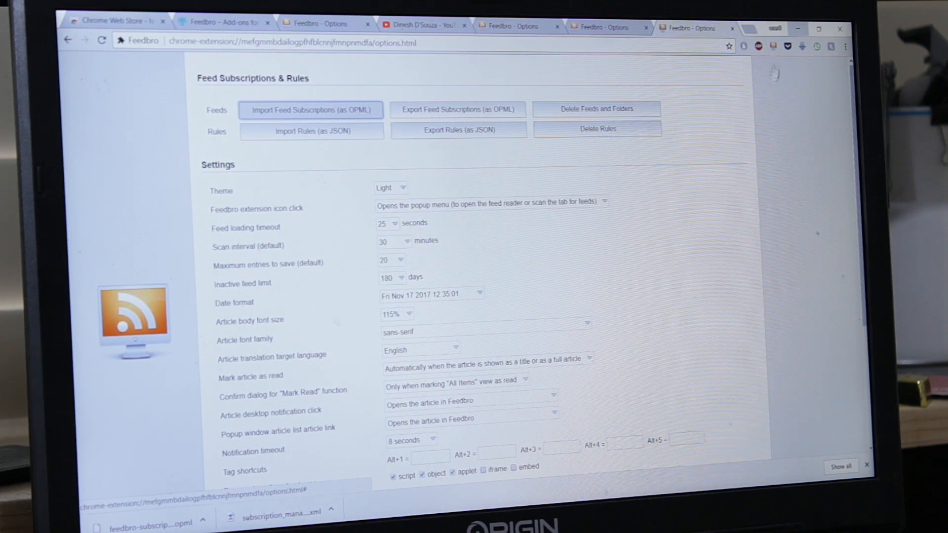
pyautogui.click(772, 46)
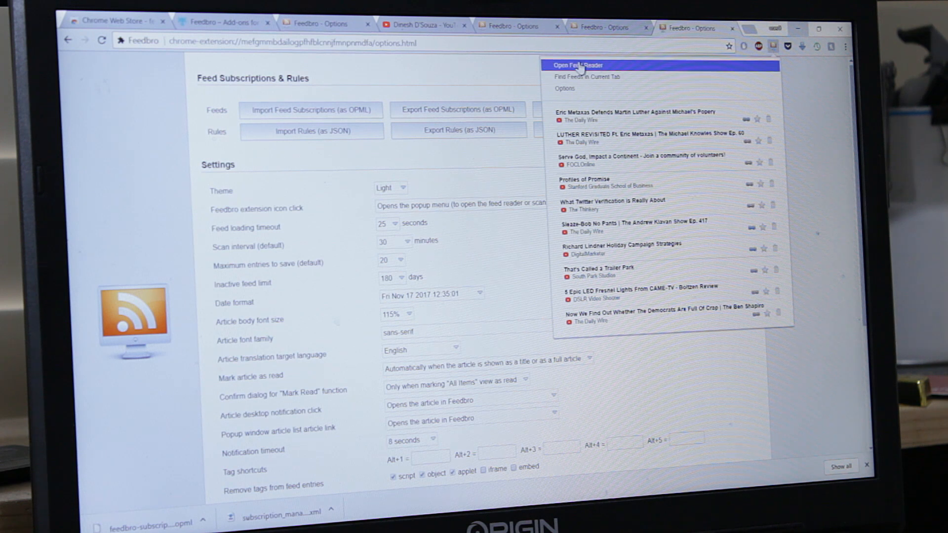
# Step: Open the reader and expand/collapse the gardening and politics folders to verify they're restored
pyautogui.click(578, 65)
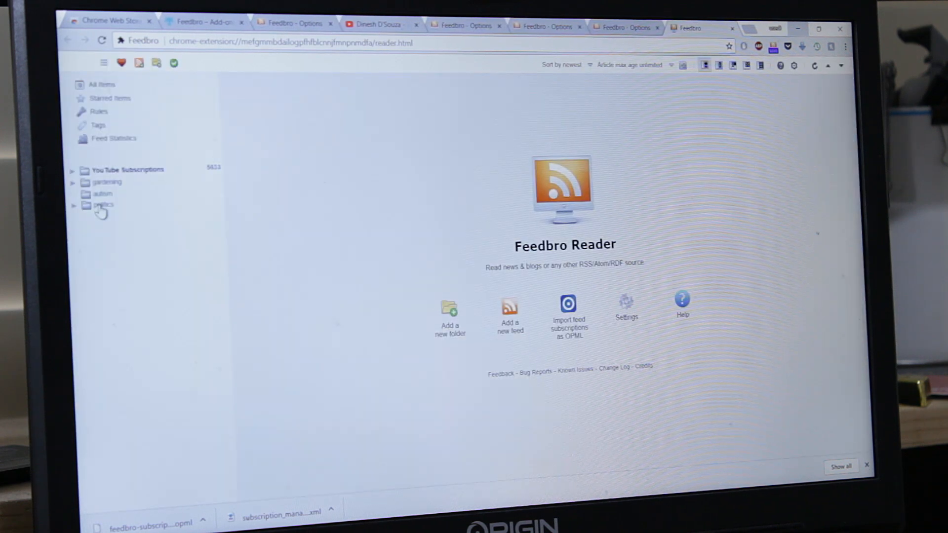
pyautogui.moveTo(94, 192)
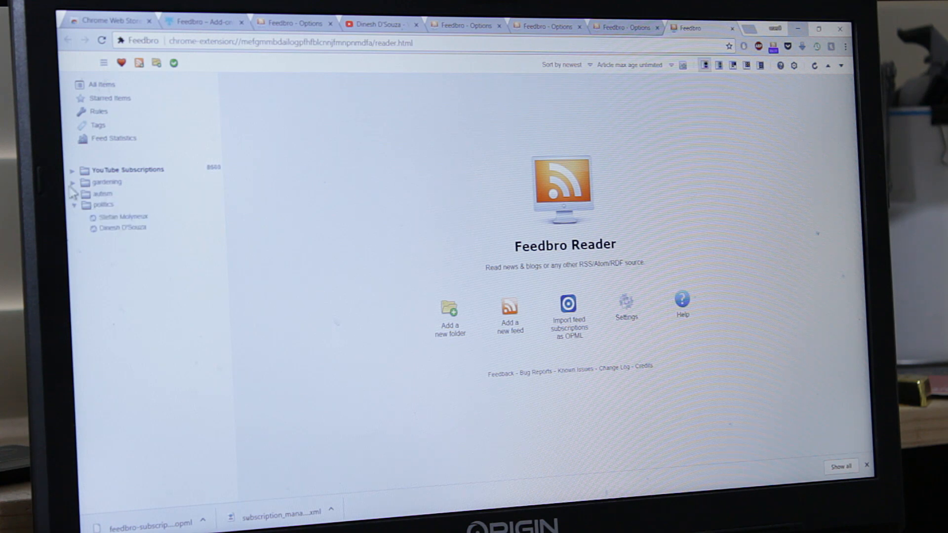
pyautogui.click(72, 181)
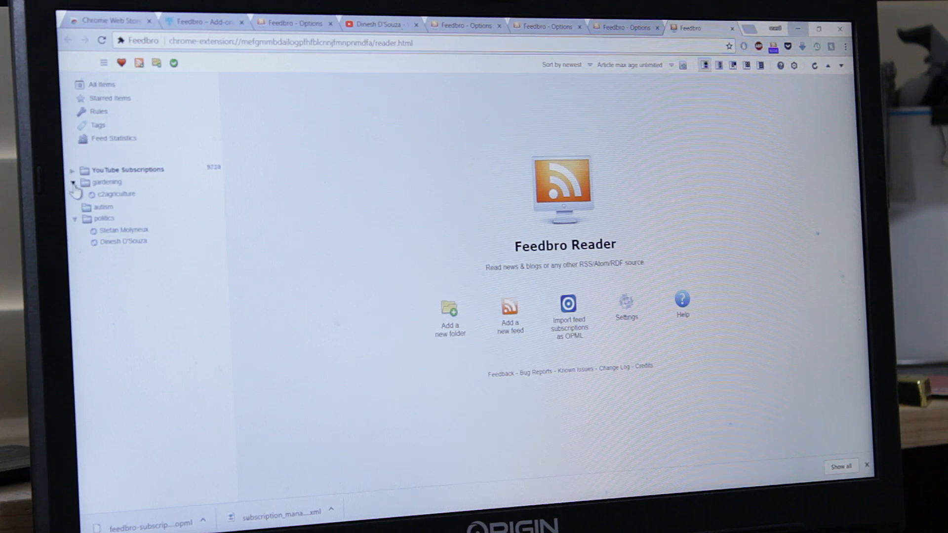
pyautogui.click(72, 182)
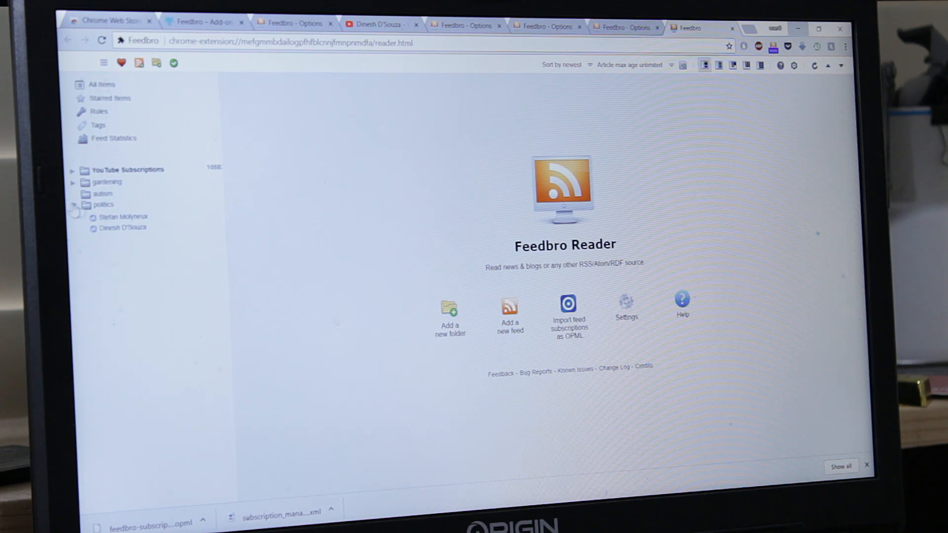
pyautogui.click(72, 204)
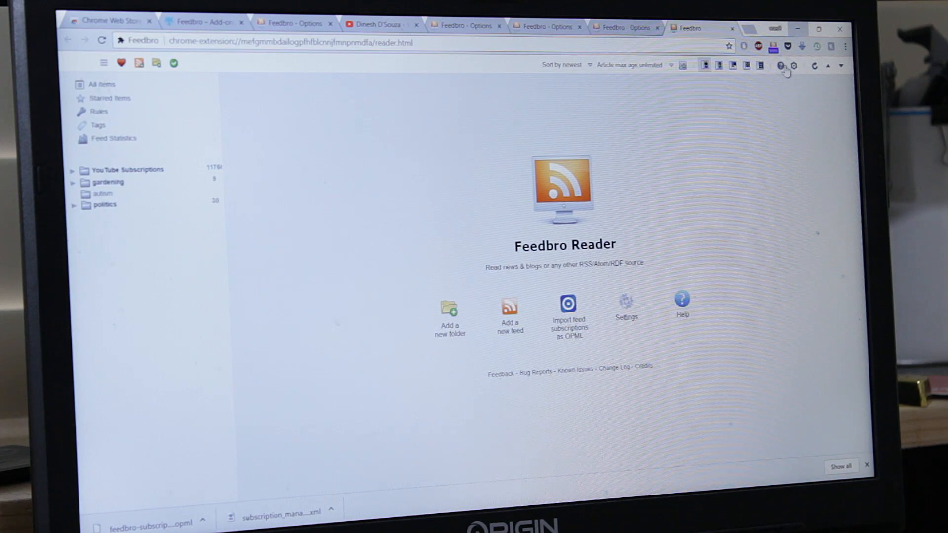
pyautogui.moveTo(665, 273)
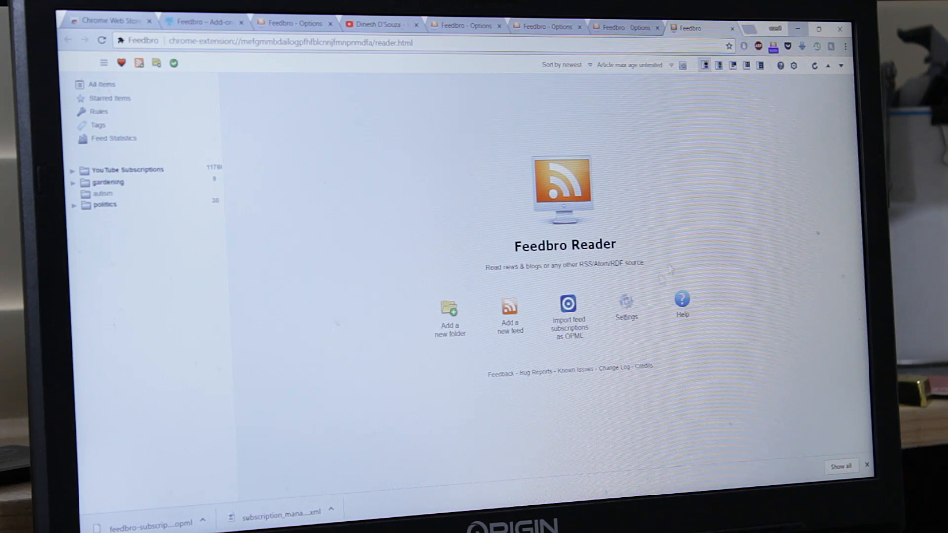
pyautogui.moveTo(741, 157)
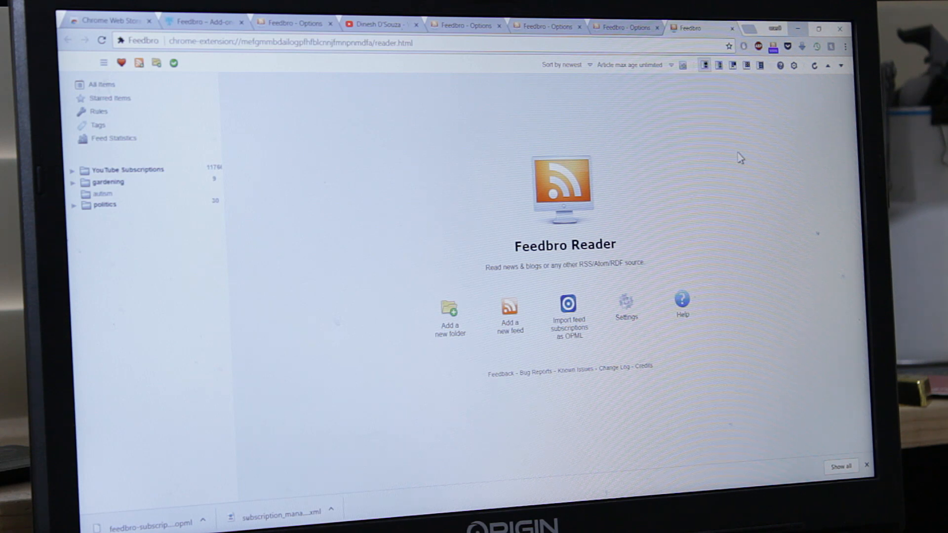
pyautogui.moveTo(644, 194)
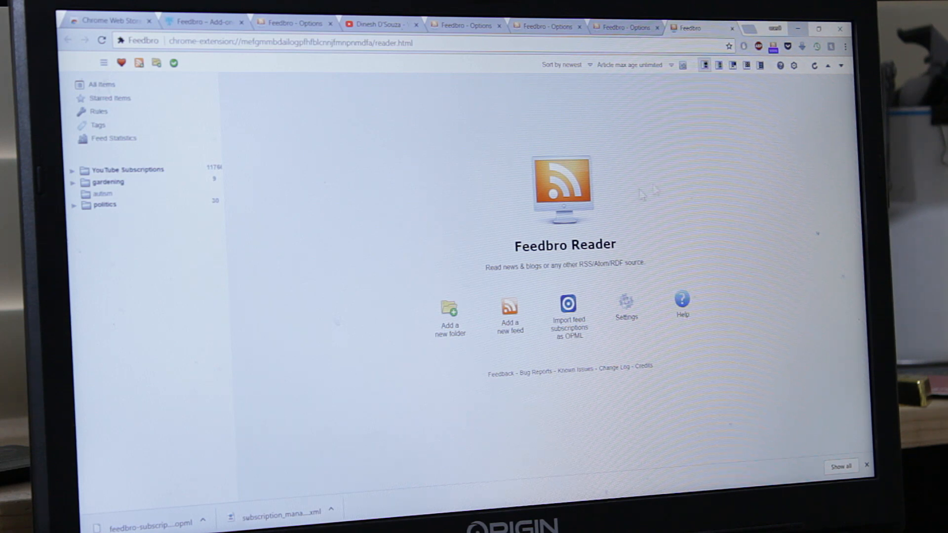
pyautogui.moveTo(798, 65)
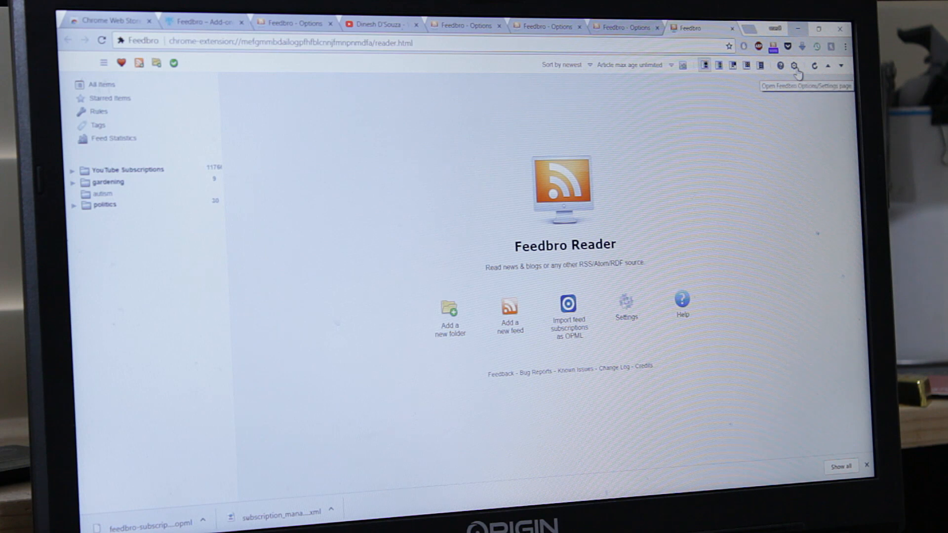